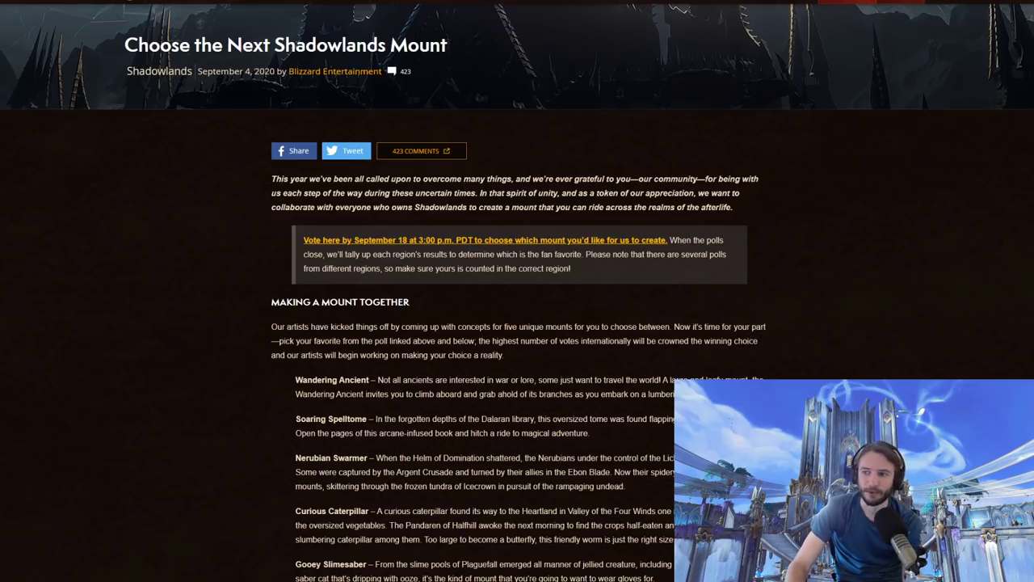
pyautogui.moveTo(795, 329)
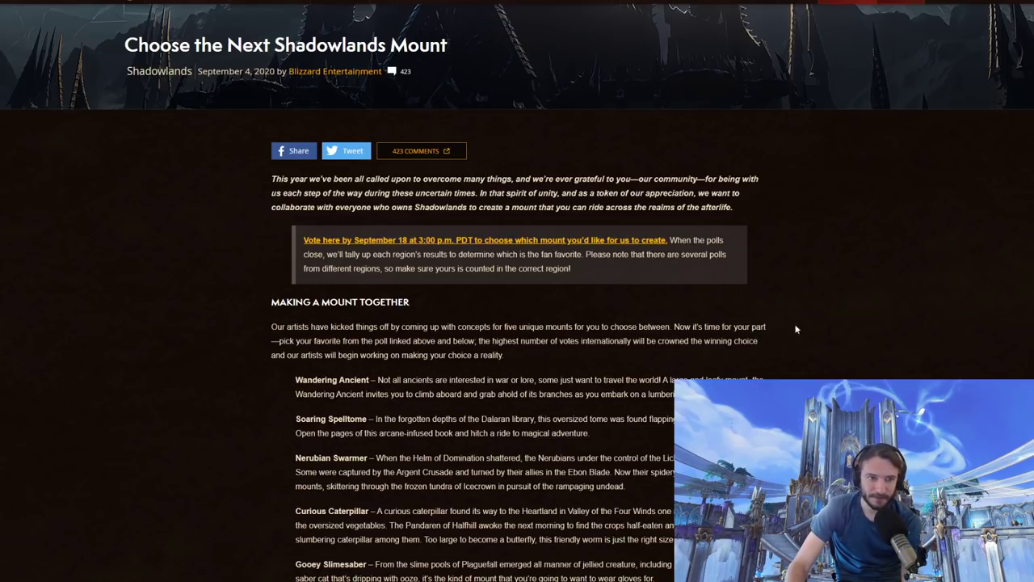
pyautogui.moveTo(927, 315)
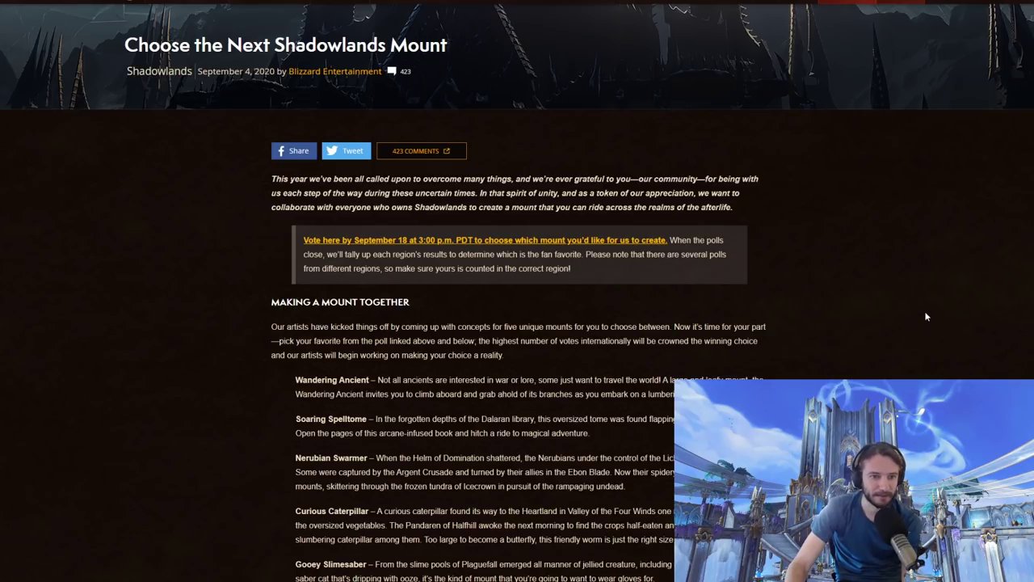
pyautogui.moveTo(672, 239)
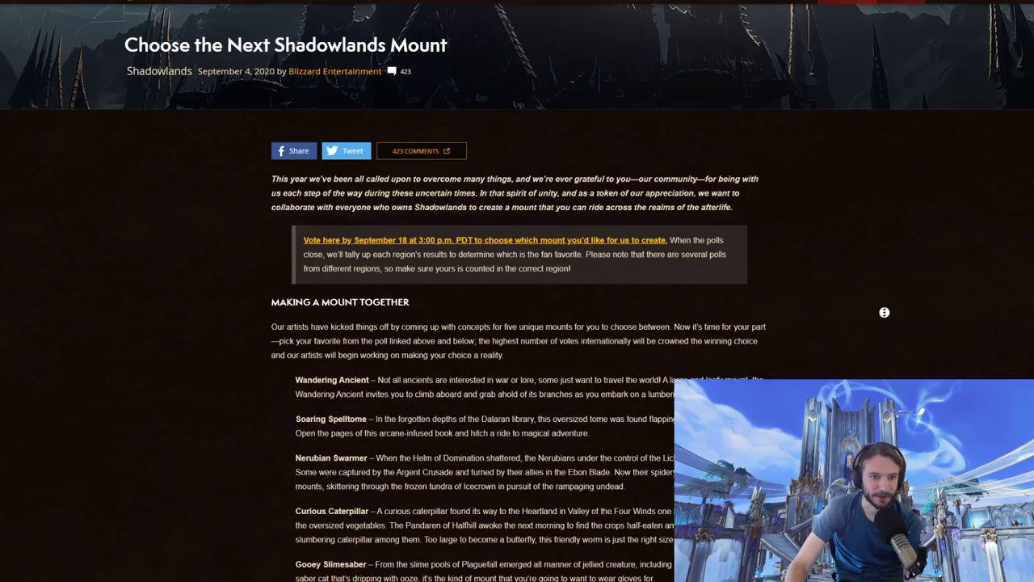
# Step: Scroll down the Wowhead fan-made mount concepts article to the Wandering Ancient renders
pyautogui.scroll(-3)
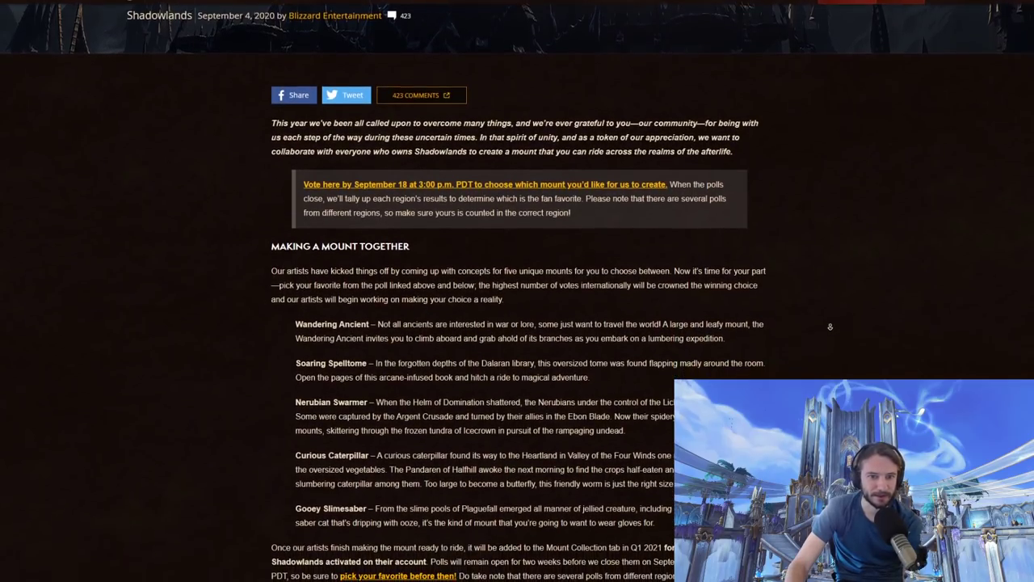
pyautogui.scroll(-3)
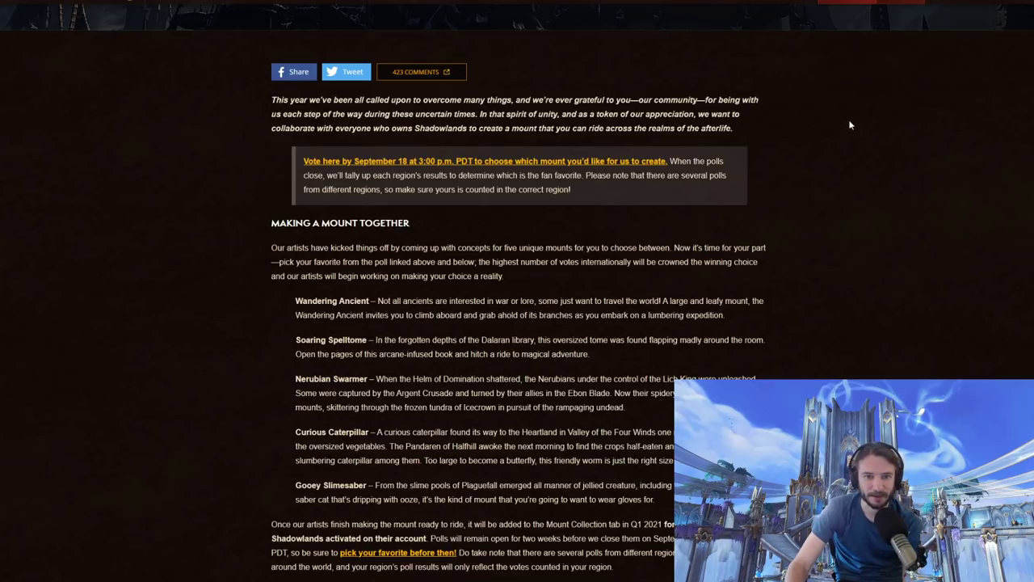
pyautogui.scroll(-3)
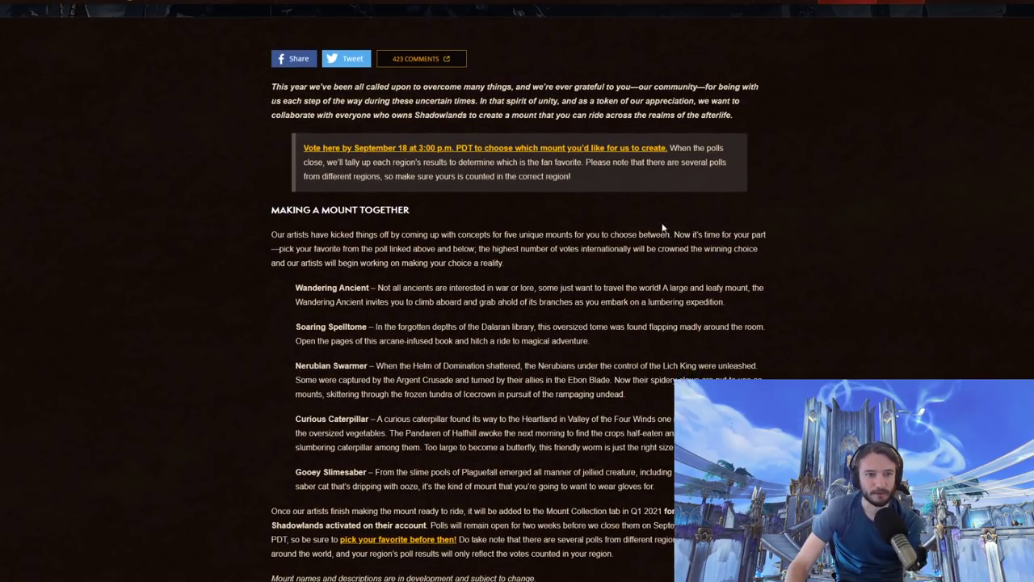
pyautogui.moveTo(733, 219)
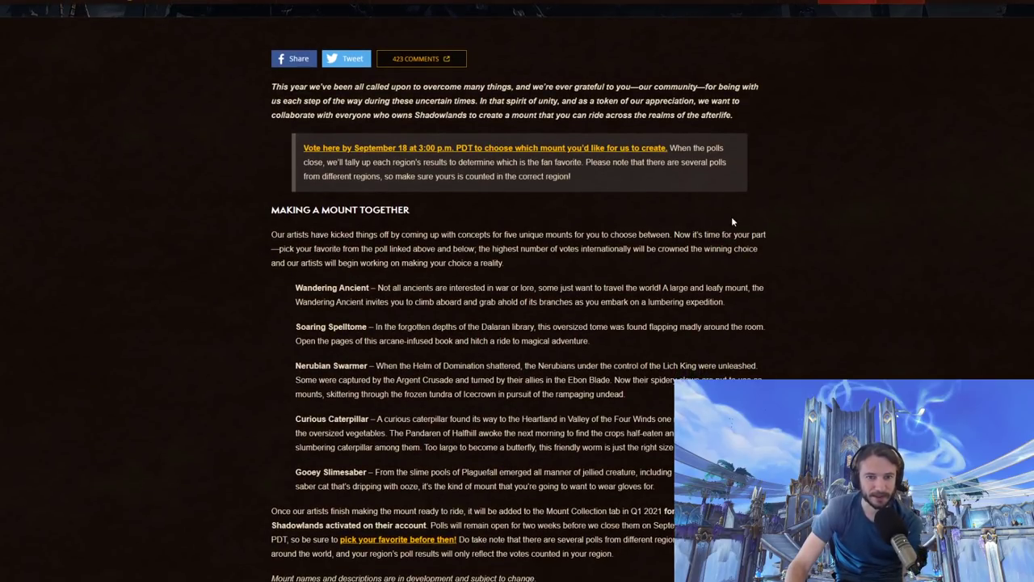
pyautogui.moveTo(779, 187)
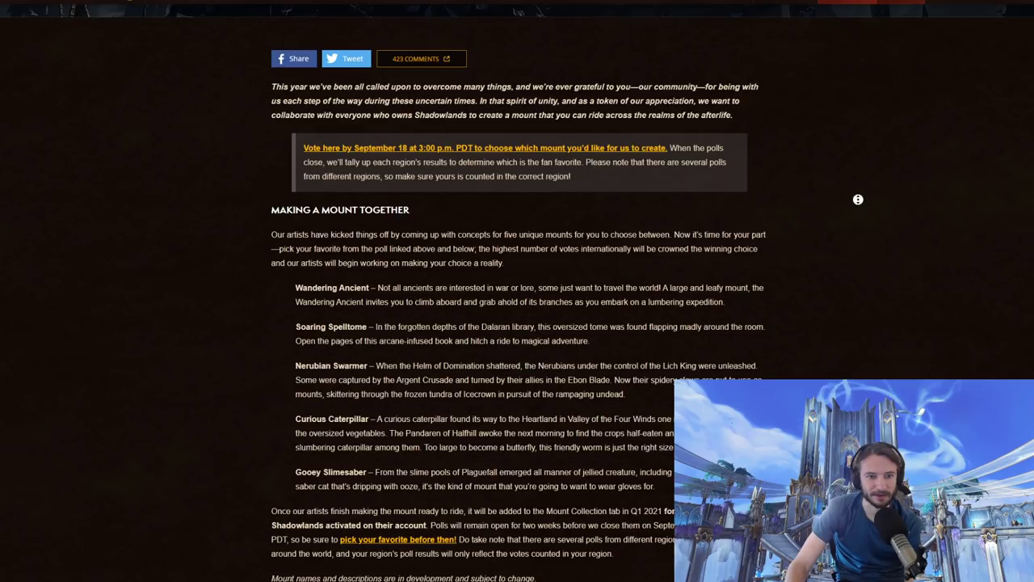
pyautogui.scroll(-3)
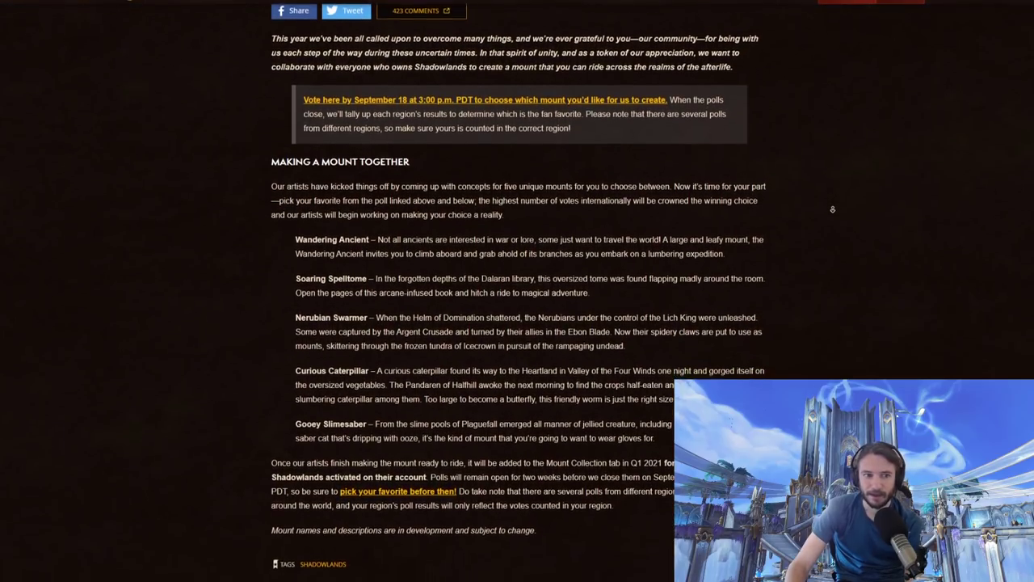
pyautogui.scroll(-3)
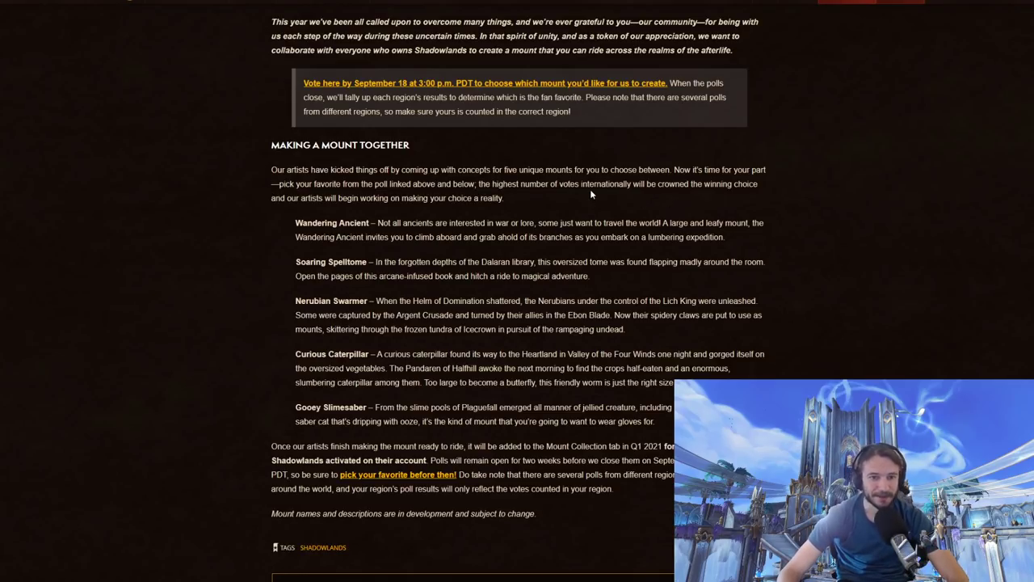
pyautogui.moveTo(811, 189)
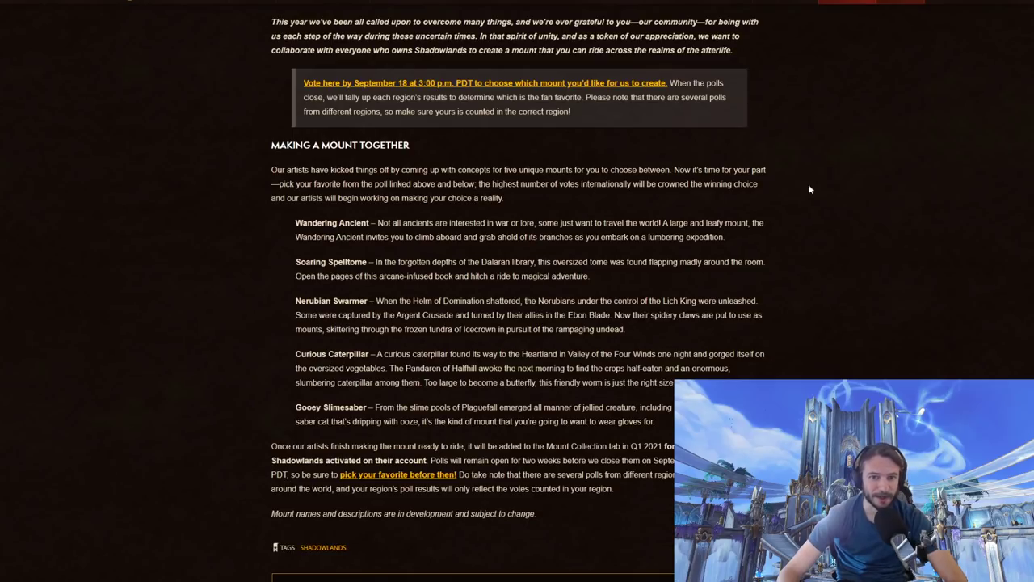
pyautogui.moveTo(184, 179)
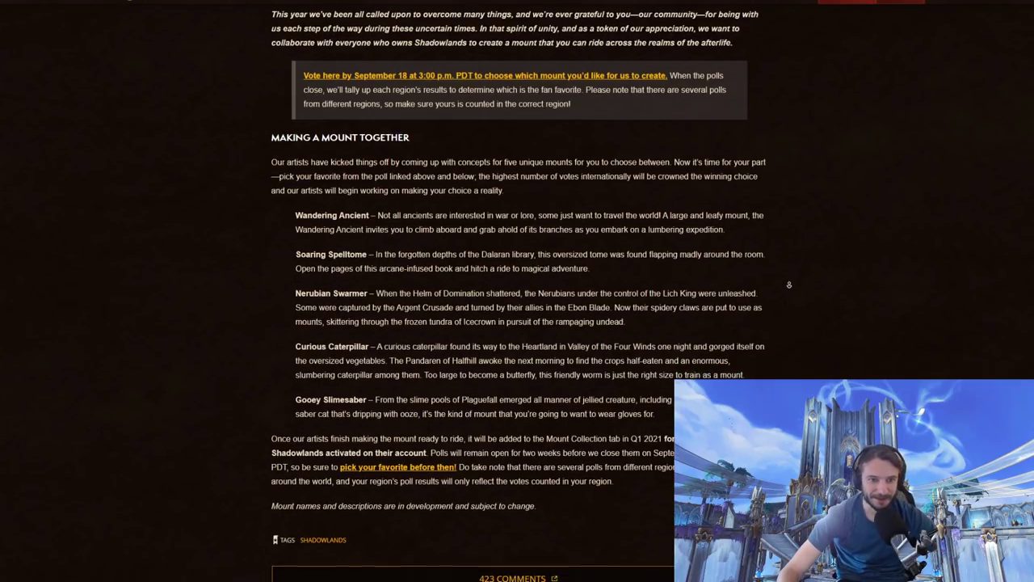
pyautogui.scroll(-3)
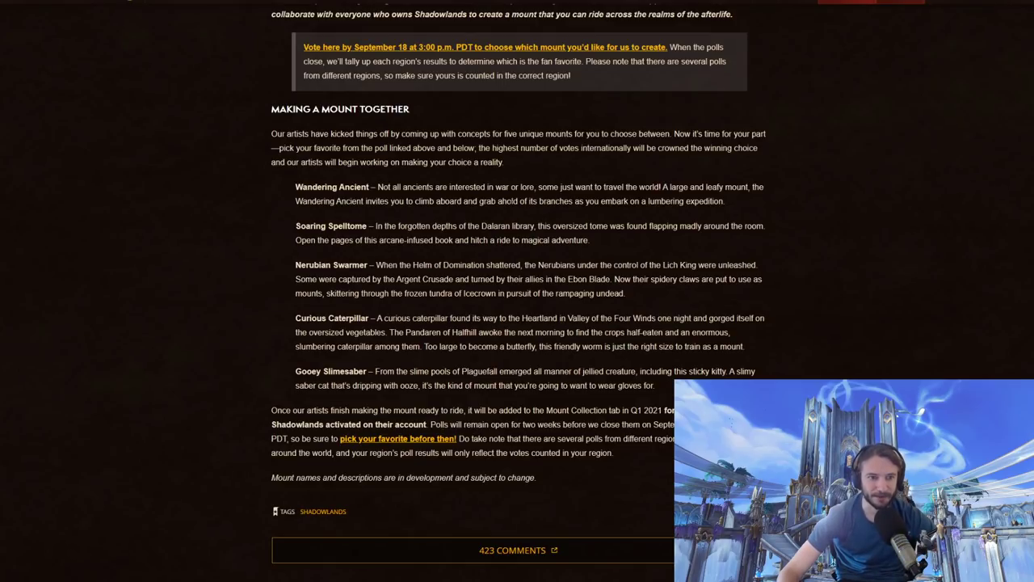
pyautogui.moveTo(394, 213)
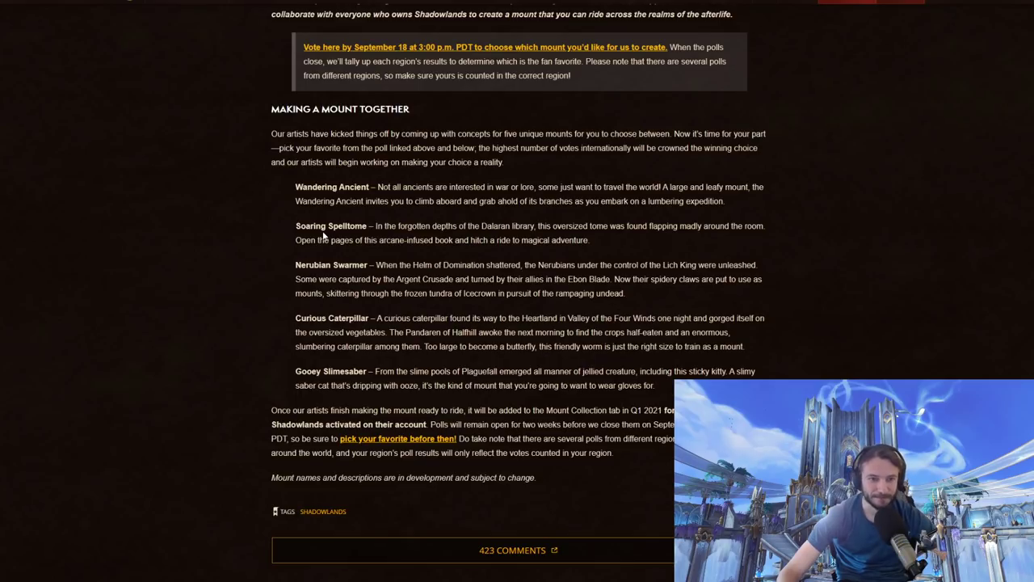
pyautogui.moveTo(508, 254)
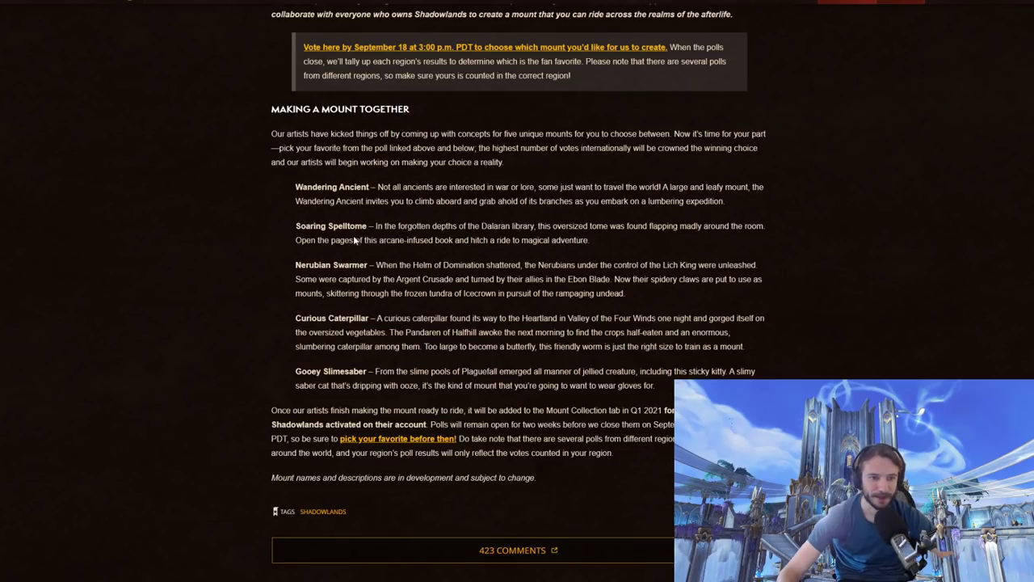
pyautogui.moveTo(343, 252)
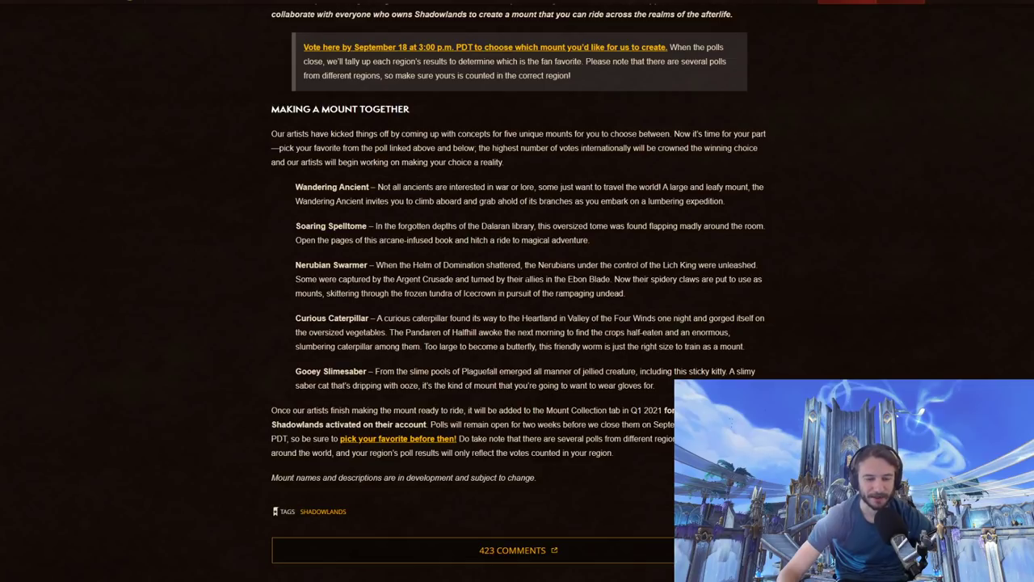
pyautogui.moveTo(657, 291)
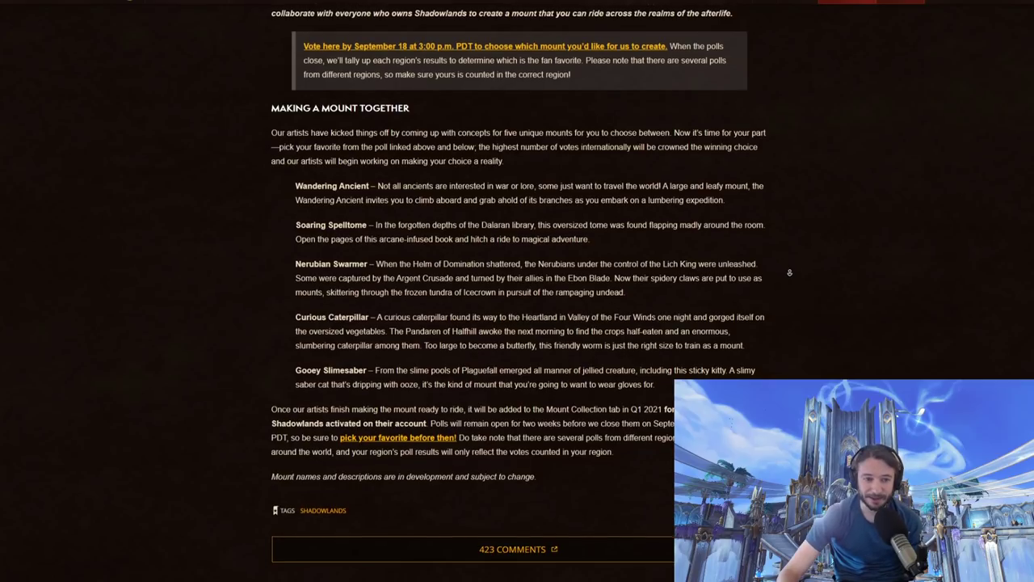
pyautogui.scroll(-3)
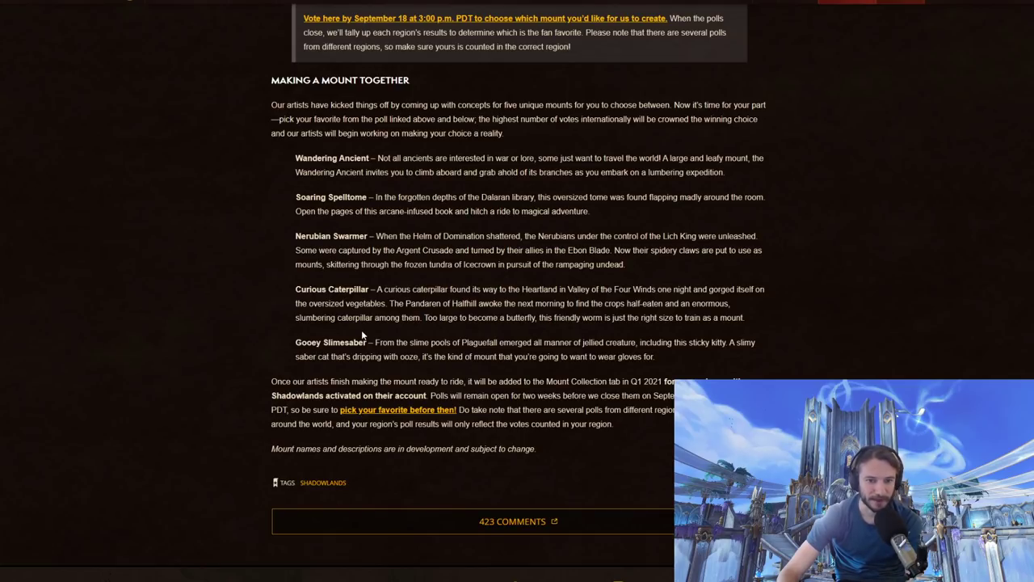
pyautogui.moveTo(394, 382)
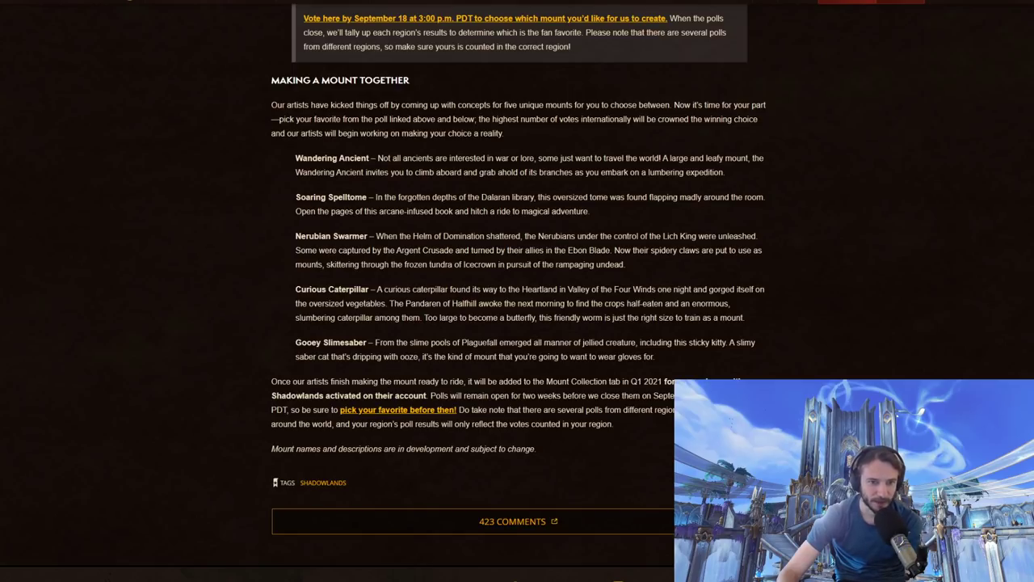
pyautogui.moveTo(507, 335)
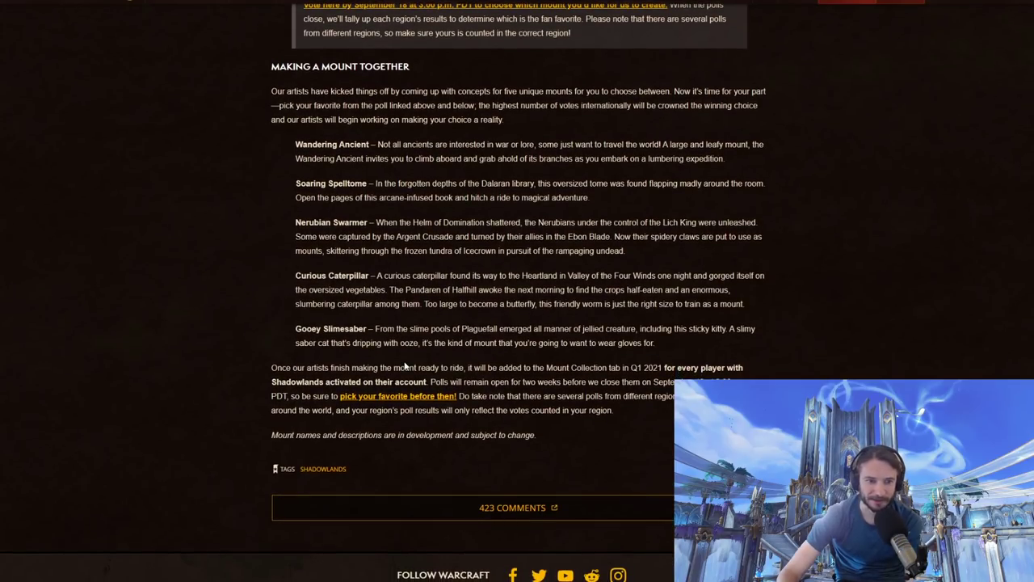
pyautogui.moveTo(433, 356)
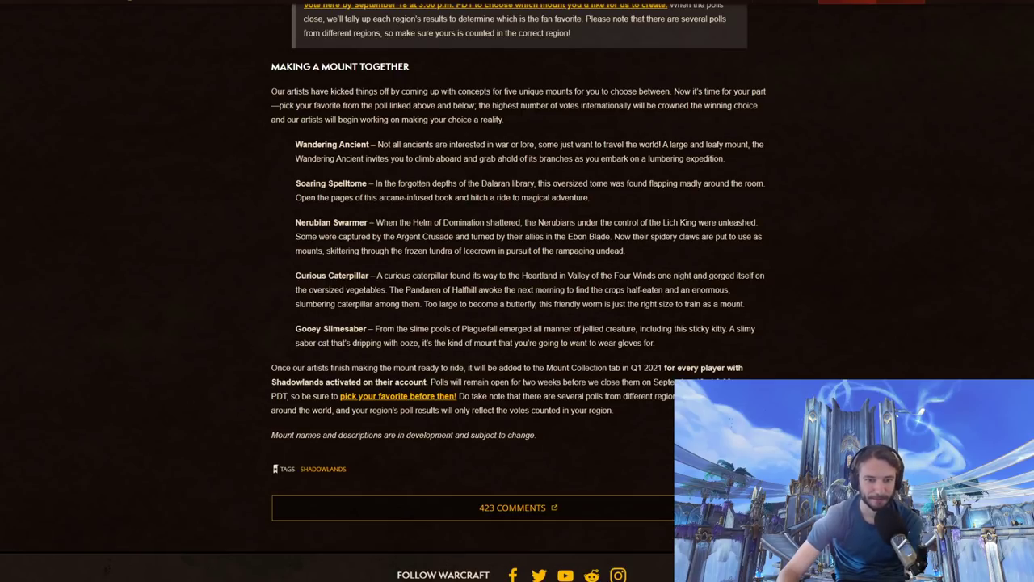
pyautogui.moveTo(702, 339)
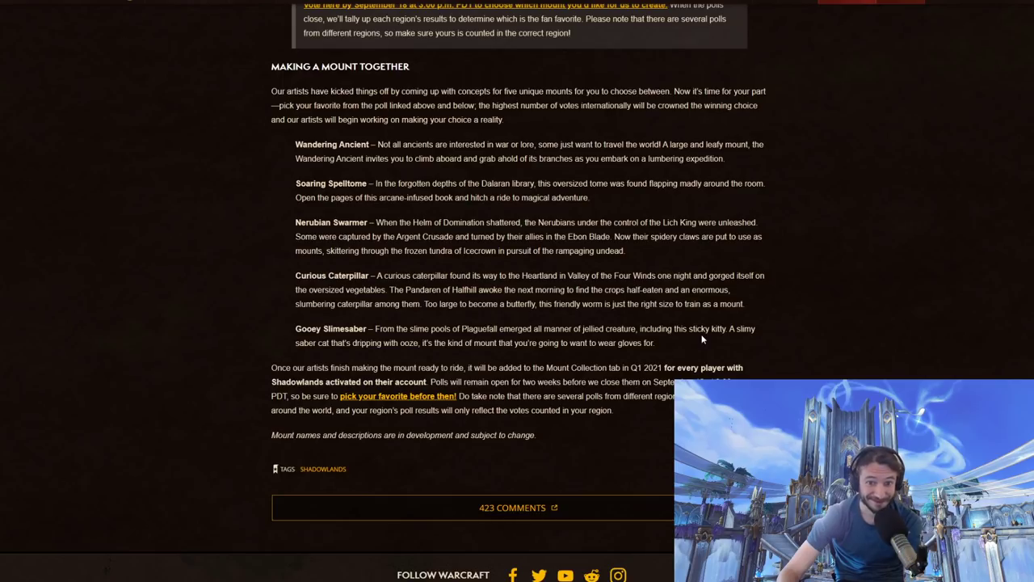
pyautogui.moveTo(320, 359)
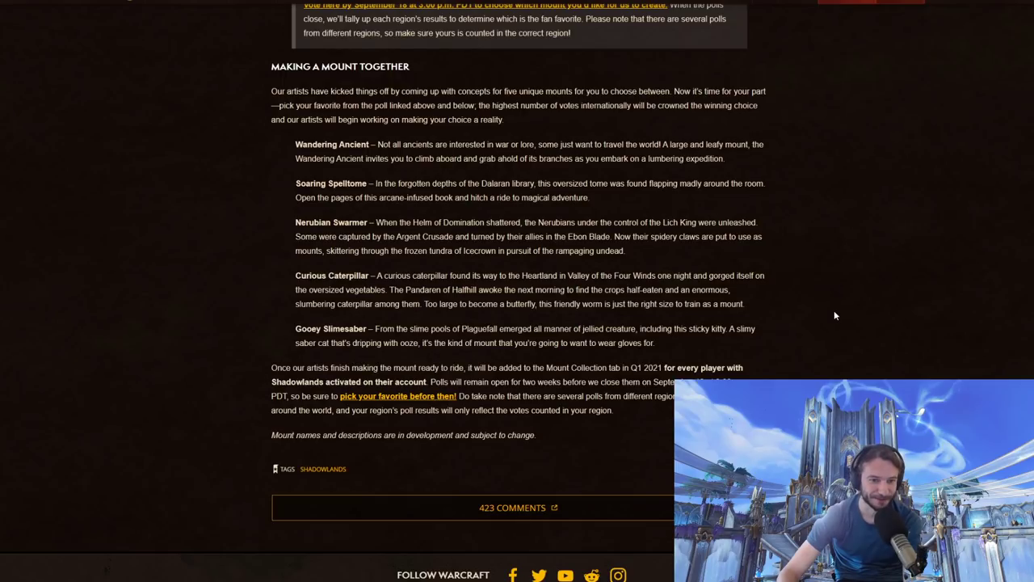
pyautogui.scroll(-3)
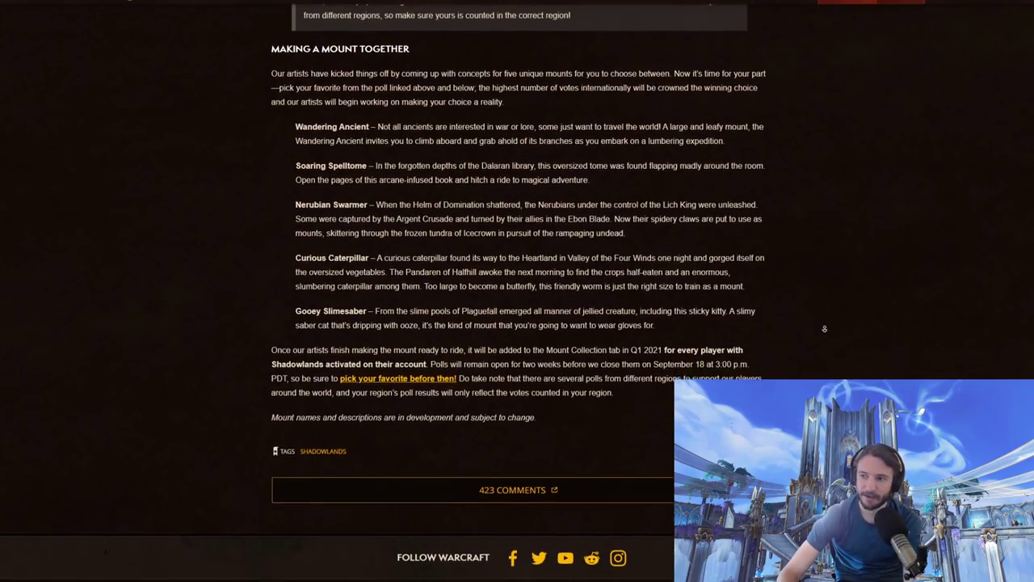
pyautogui.scroll(-3)
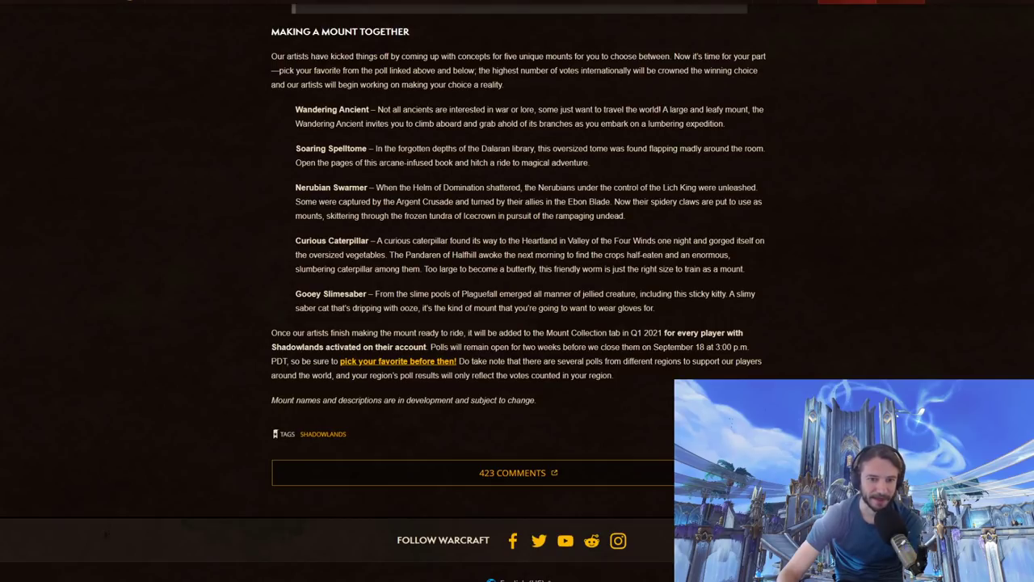
pyautogui.moveTo(650, 343)
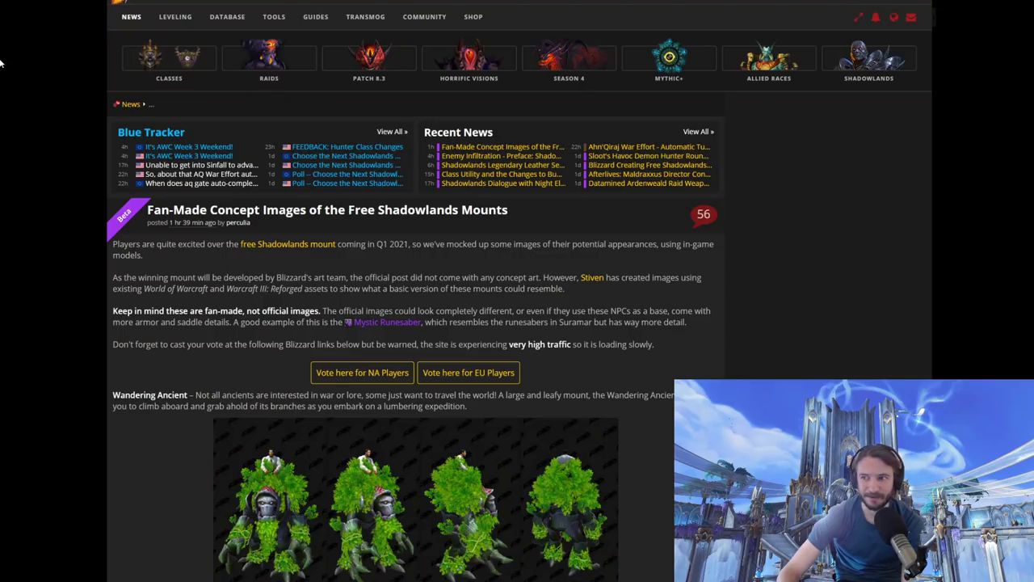
pyautogui.scroll(-3)
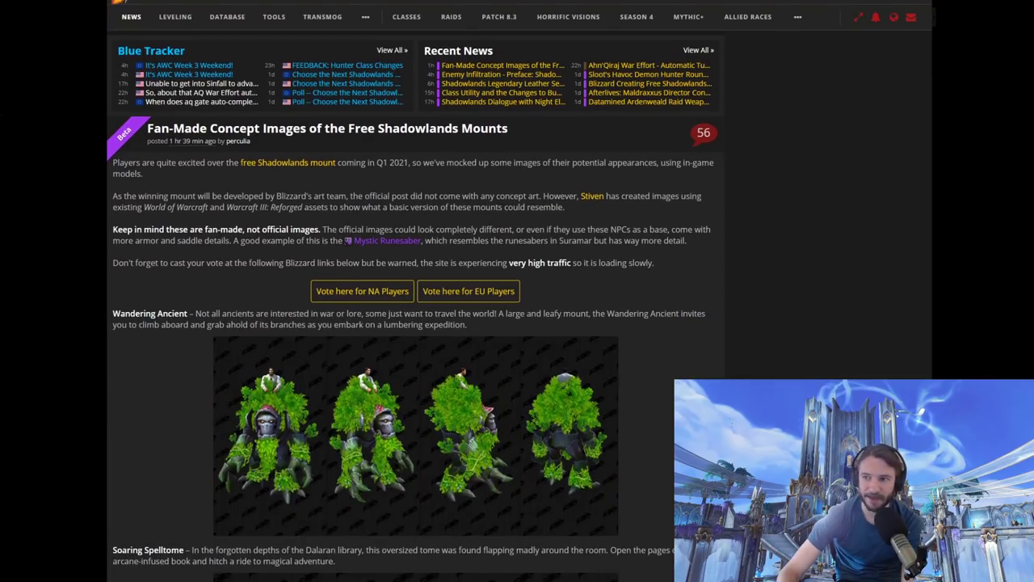
pyautogui.scroll(-3)
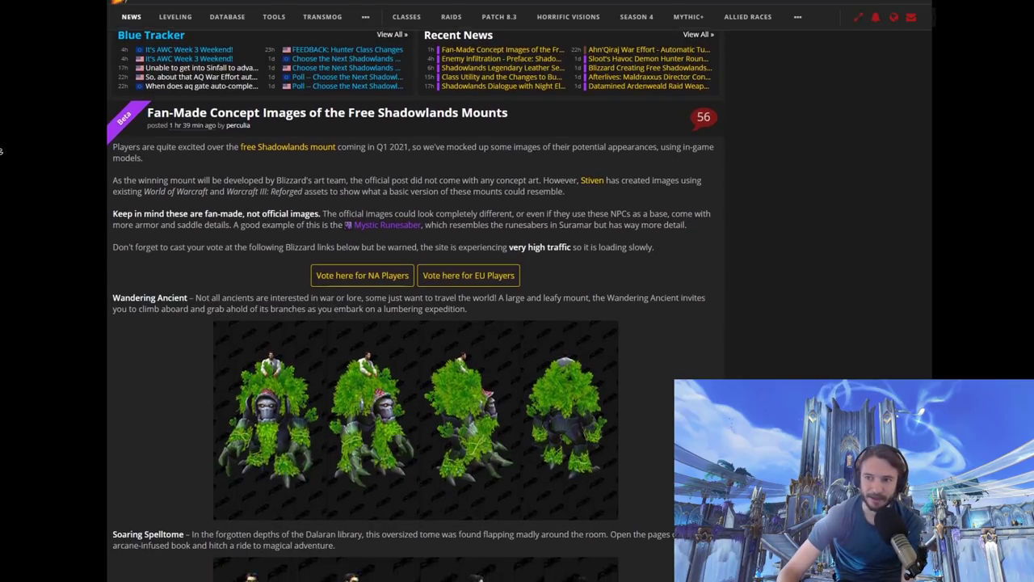
pyautogui.scroll(-3)
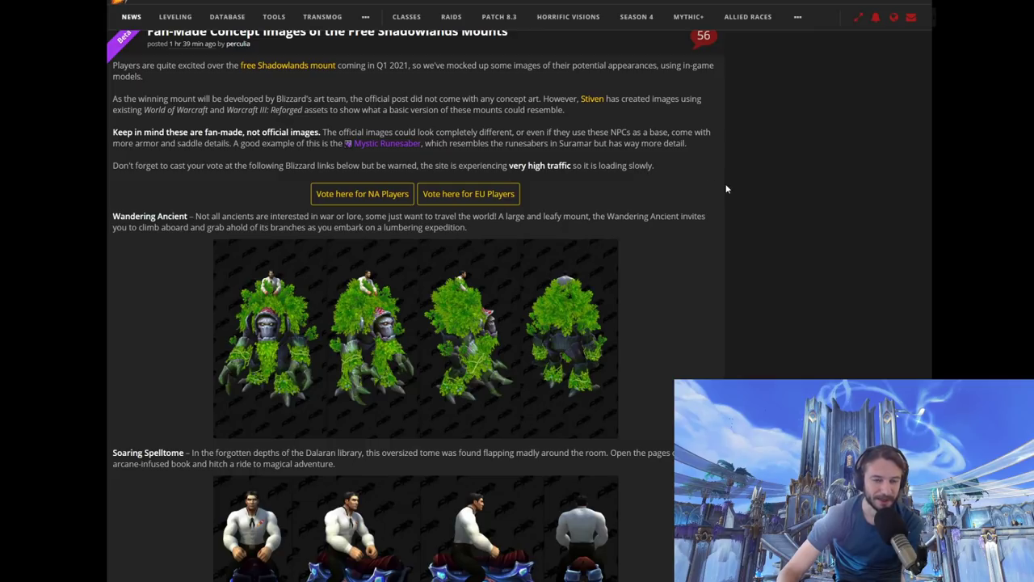
pyautogui.moveTo(624, 114)
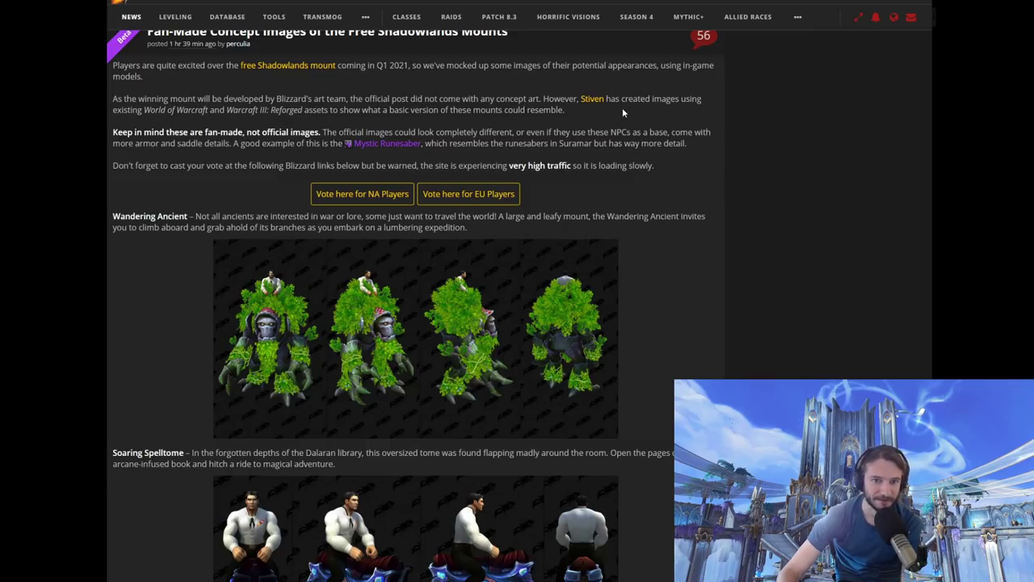
pyautogui.moveTo(226, 128)
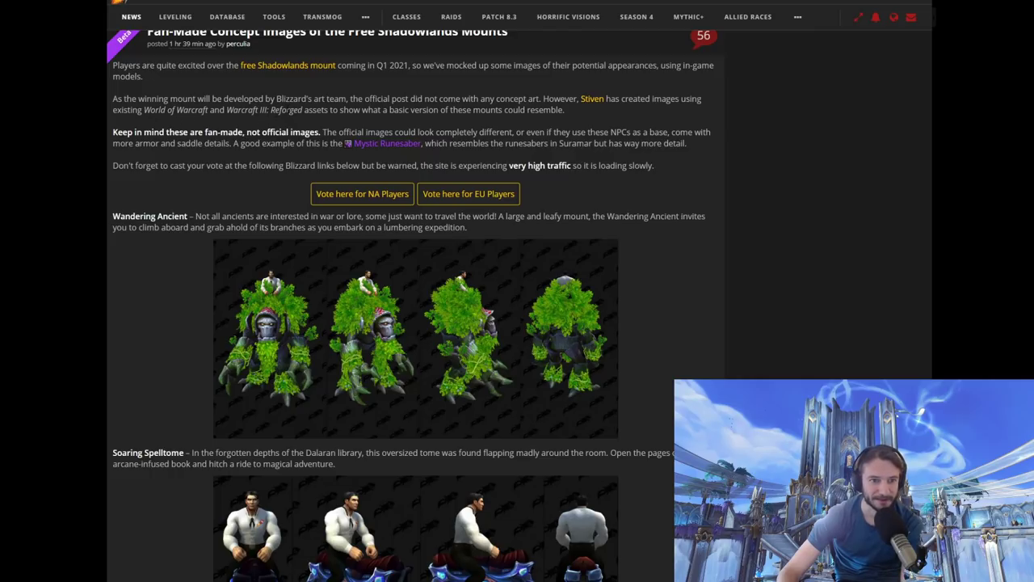
pyautogui.moveTo(740, 158)
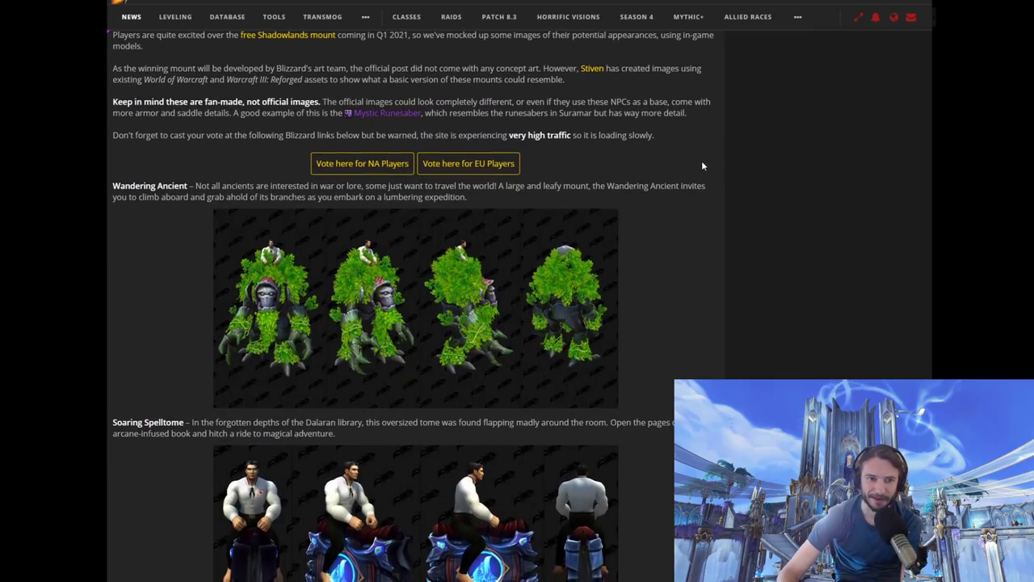
pyautogui.moveTo(170, 123)
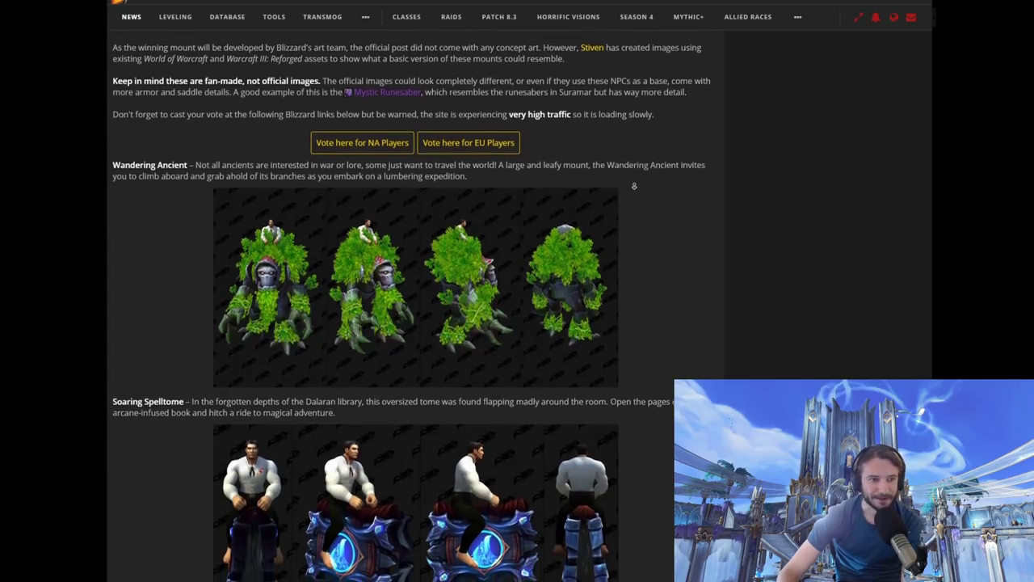
pyautogui.scroll(-3)
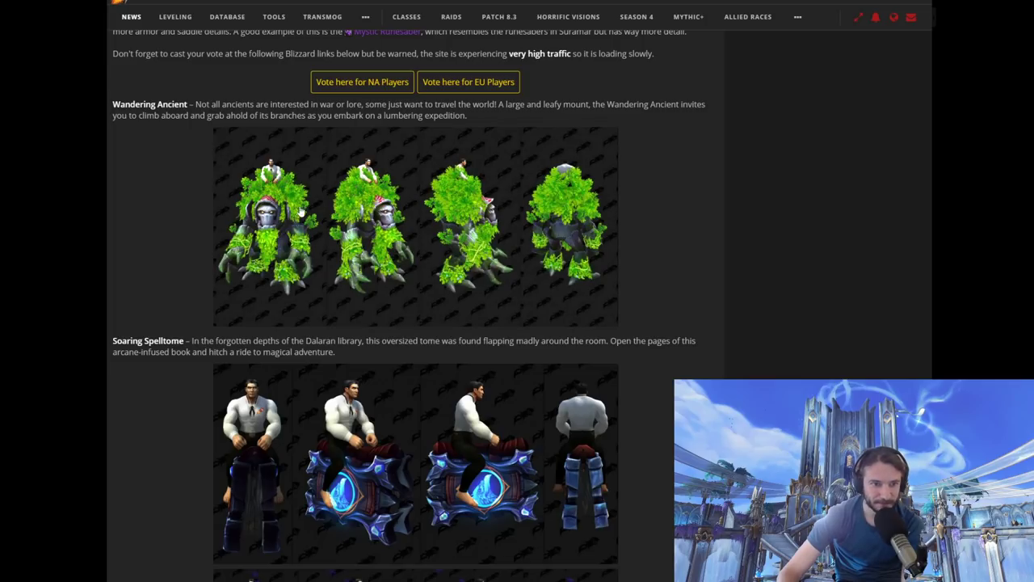
pyautogui.moveTo(440, 171)
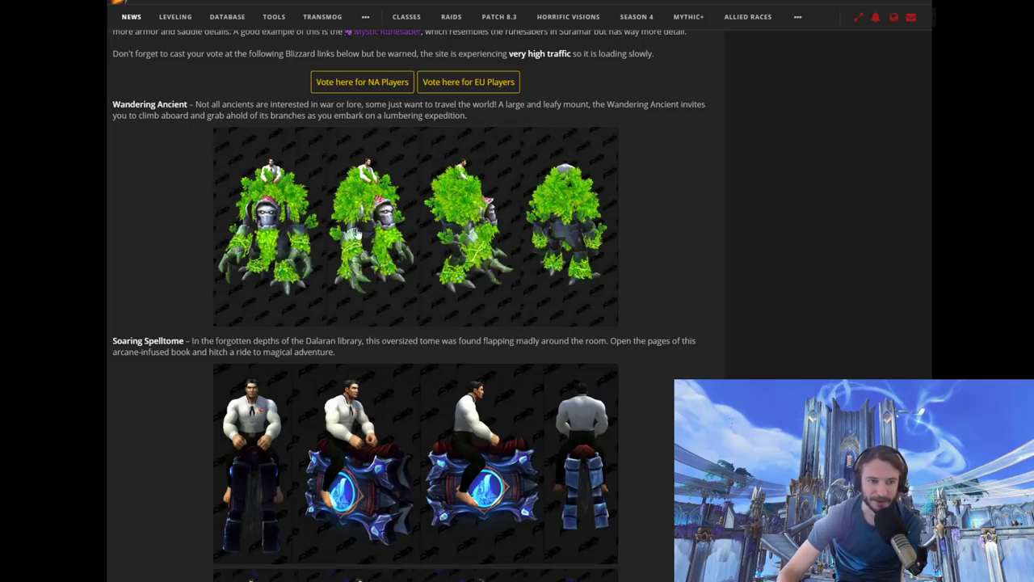
pyautogui.scroll(-3)
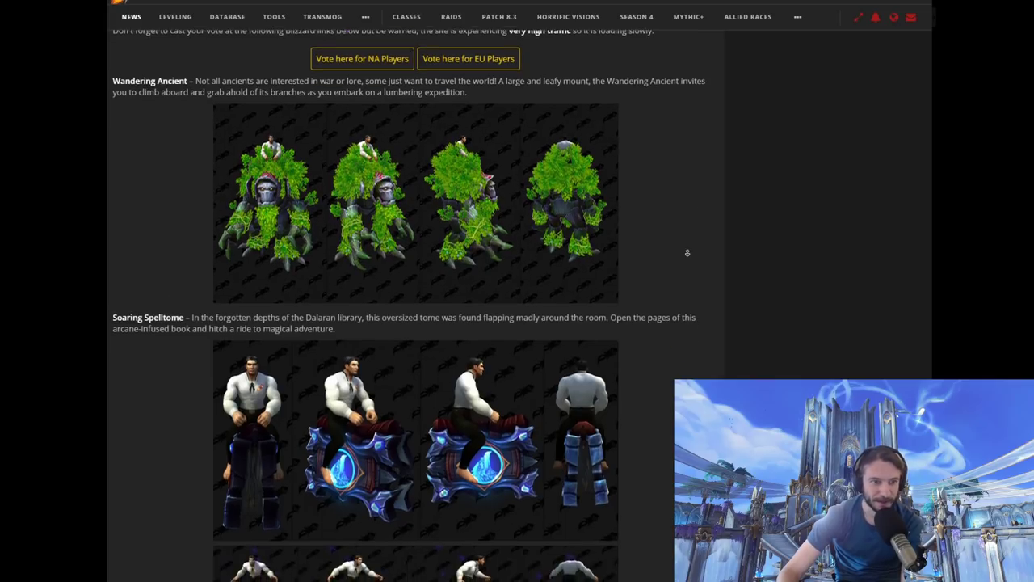
pyautogui.scroll(-3)
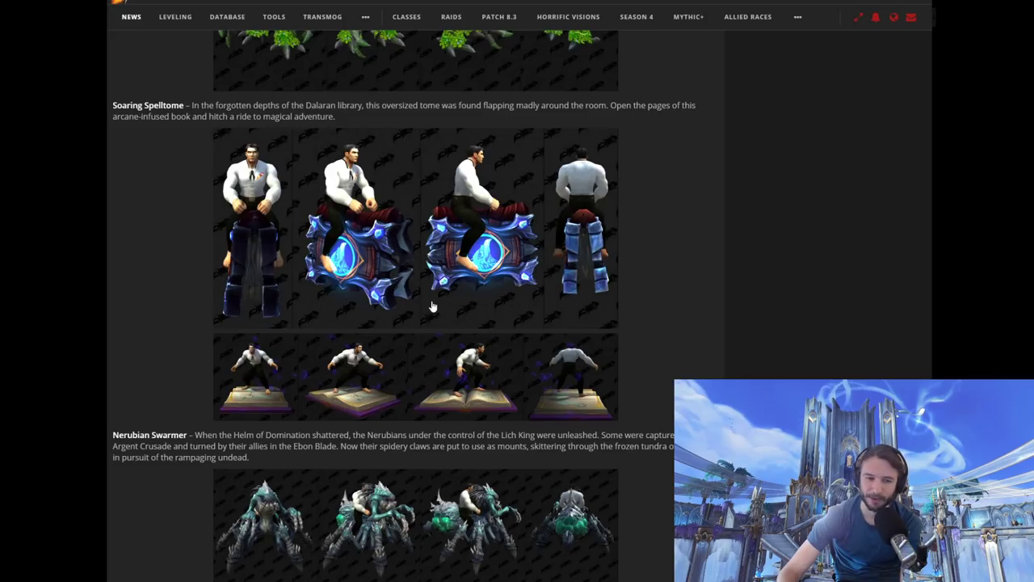
pyautogui.scroll(-3)
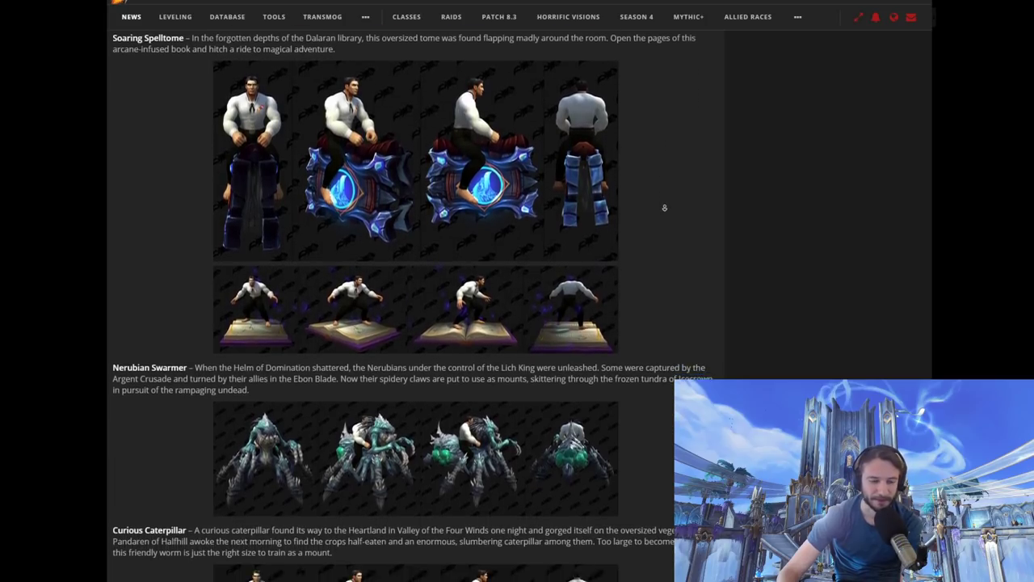
pyautogui.scroll(-3)
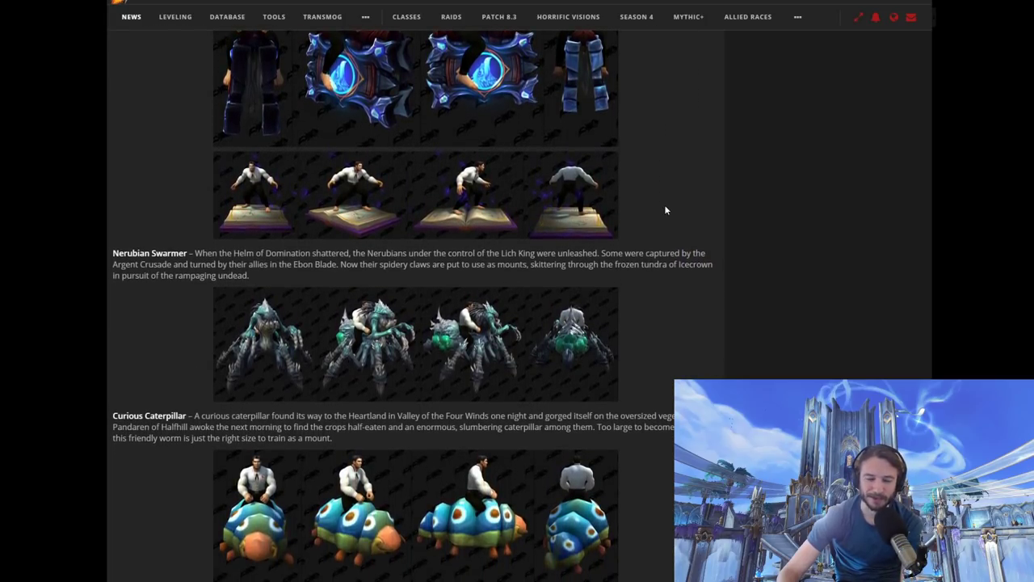
pyautogui.scroll(-3)
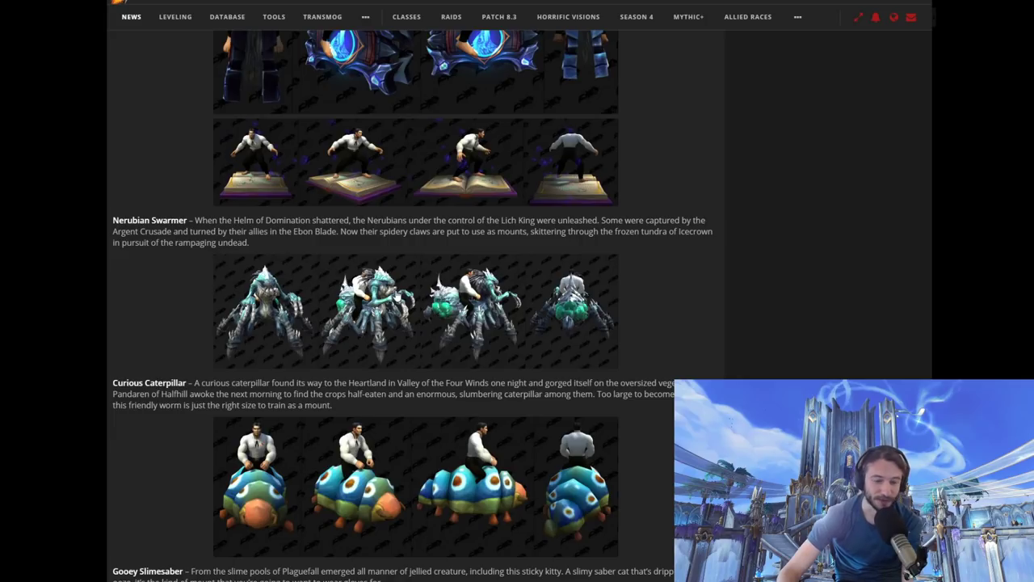
pyautogui.moveTo(455, 335)
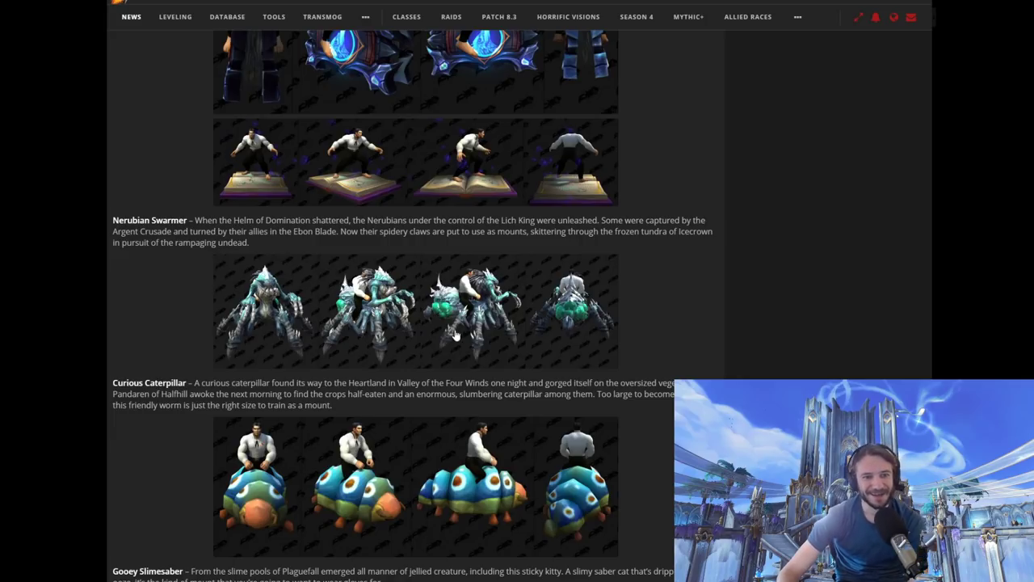
pyautogui.scroll(-3)
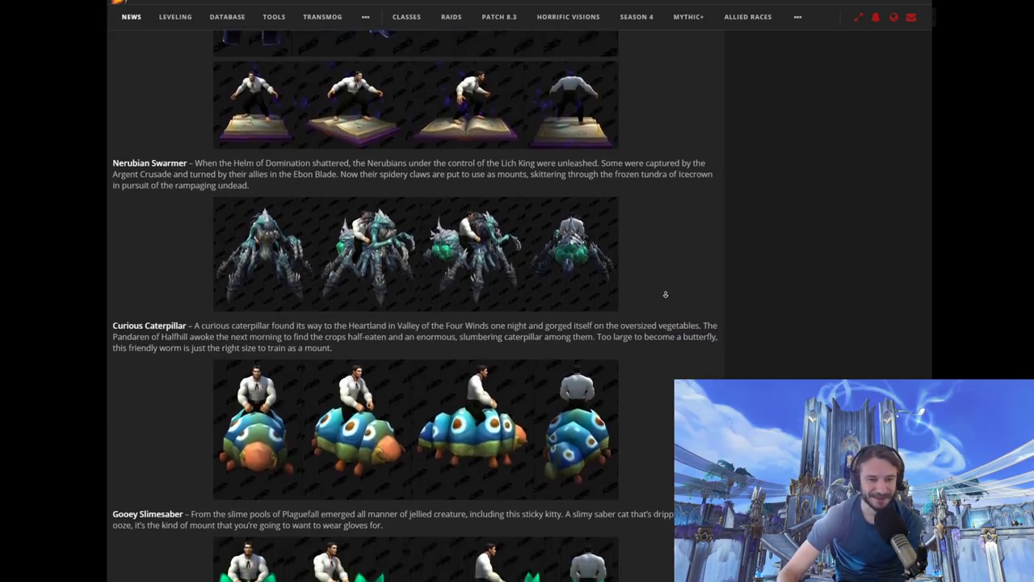
pyautogui.scroll(-3)
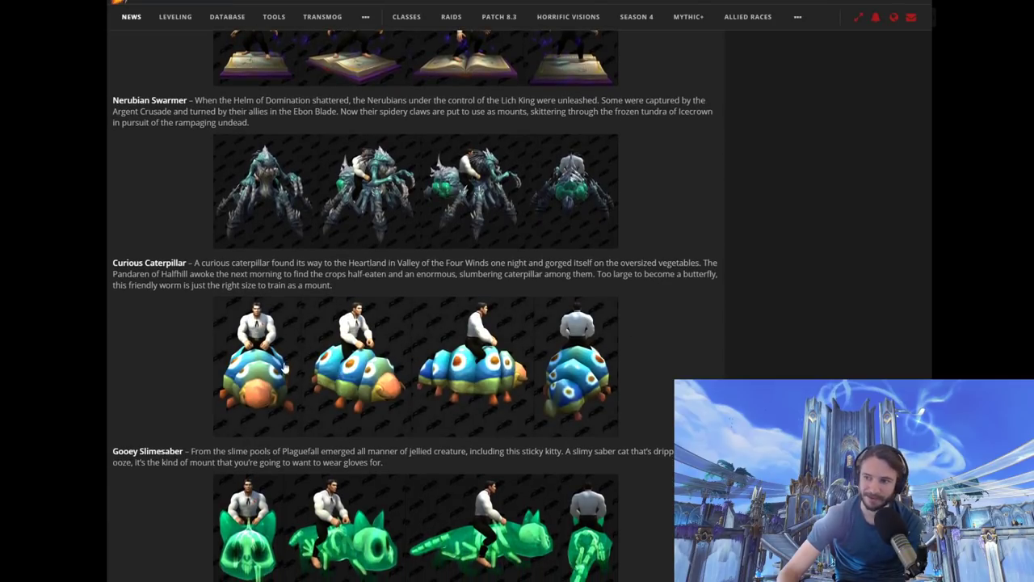
pyautogui.moveTo(408, 396)
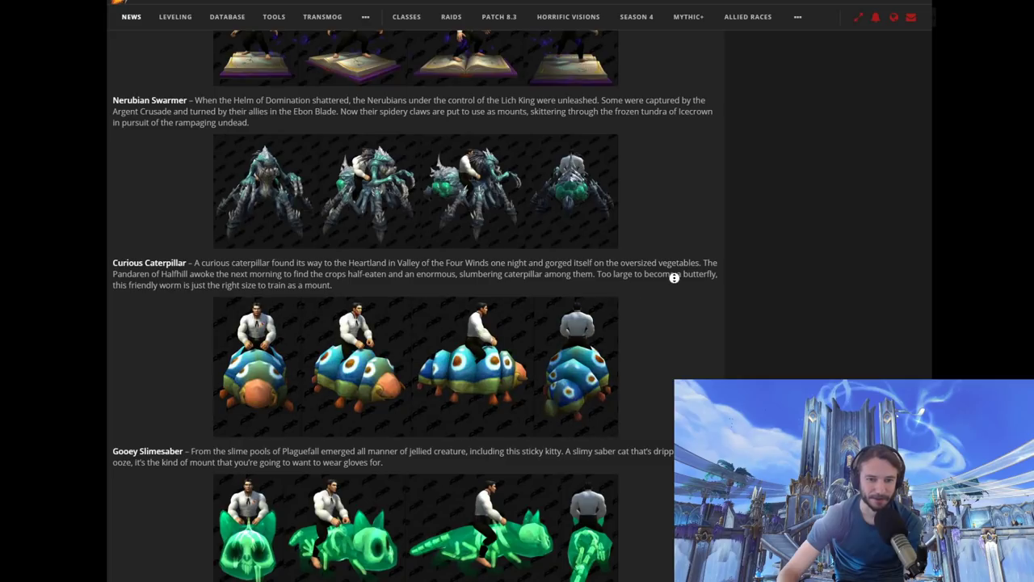
pyautogui.scroll(-3)
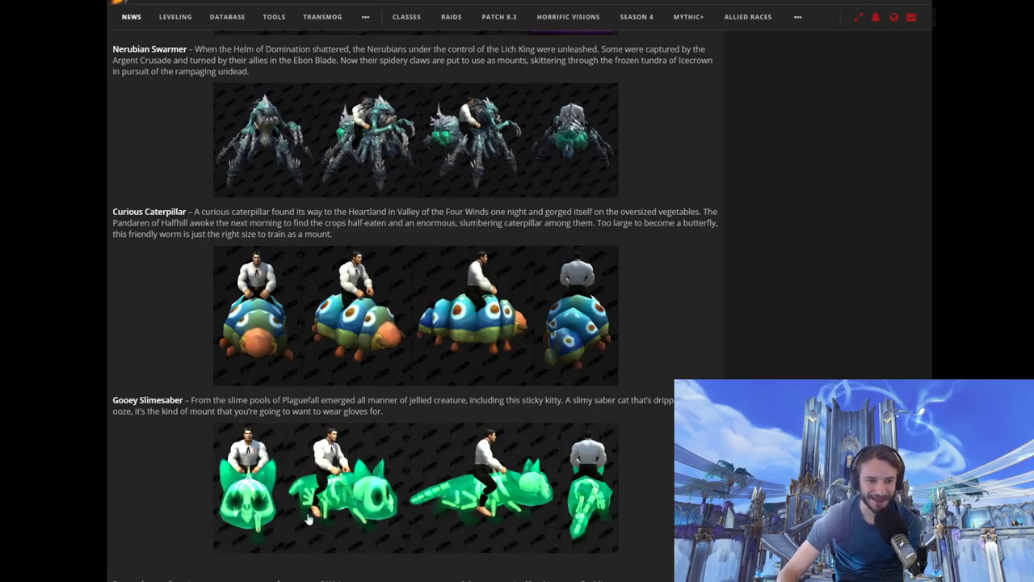
pyautogui.moveTo(401, 491)
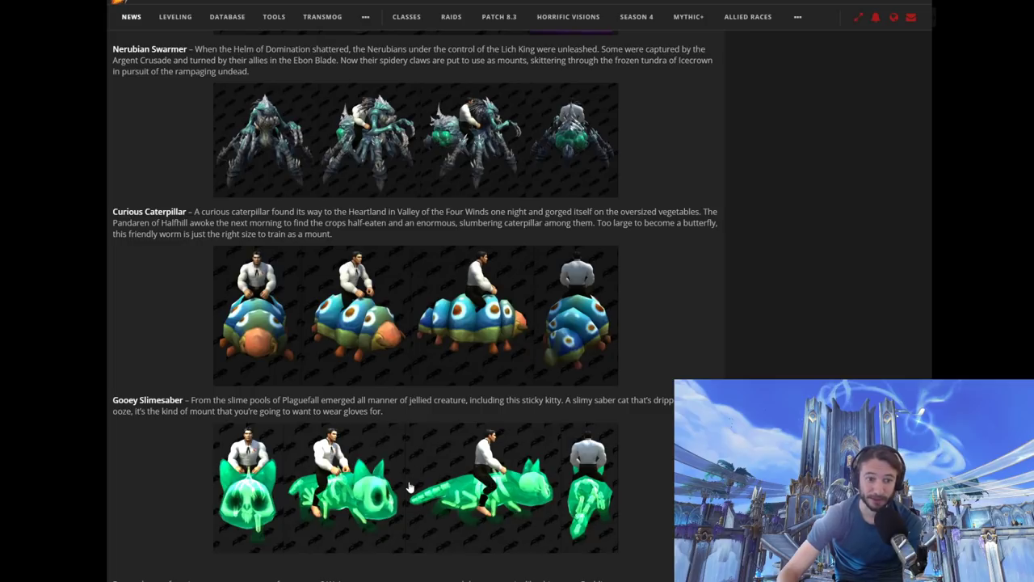
pyautogui.scroll(-3)
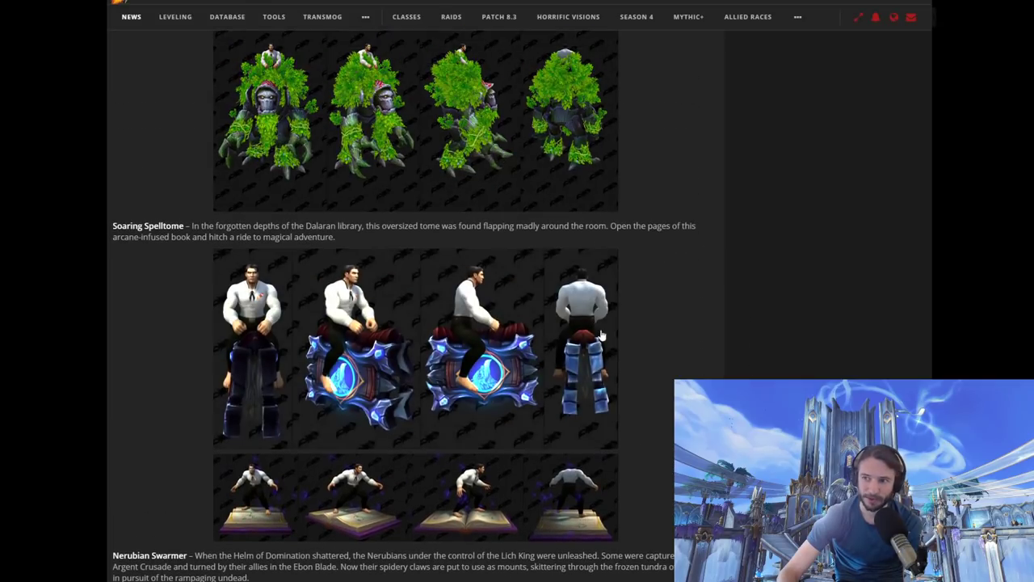
pyautogui.scroll(-3)
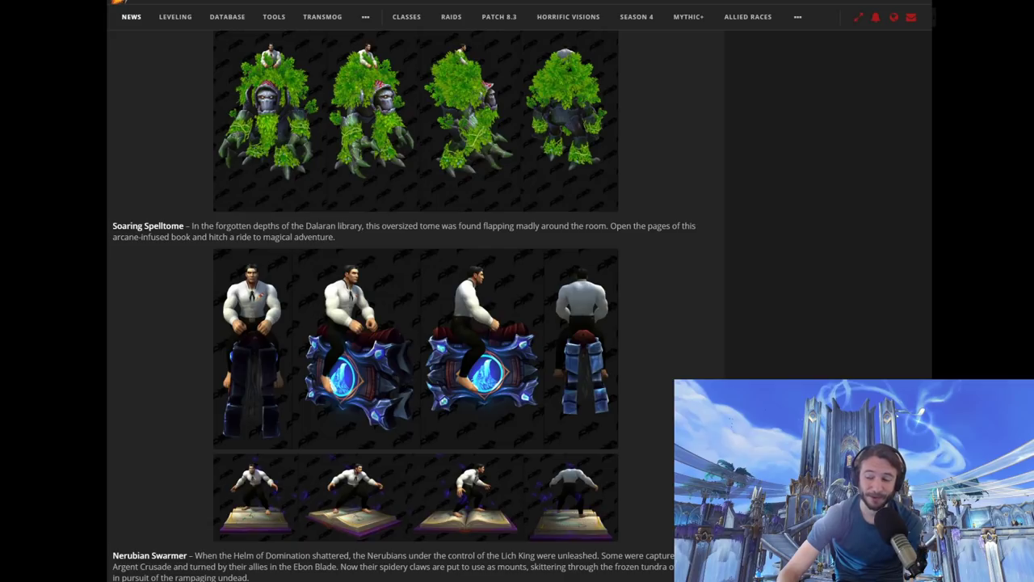
pyautogui.moveTo(666, 407)
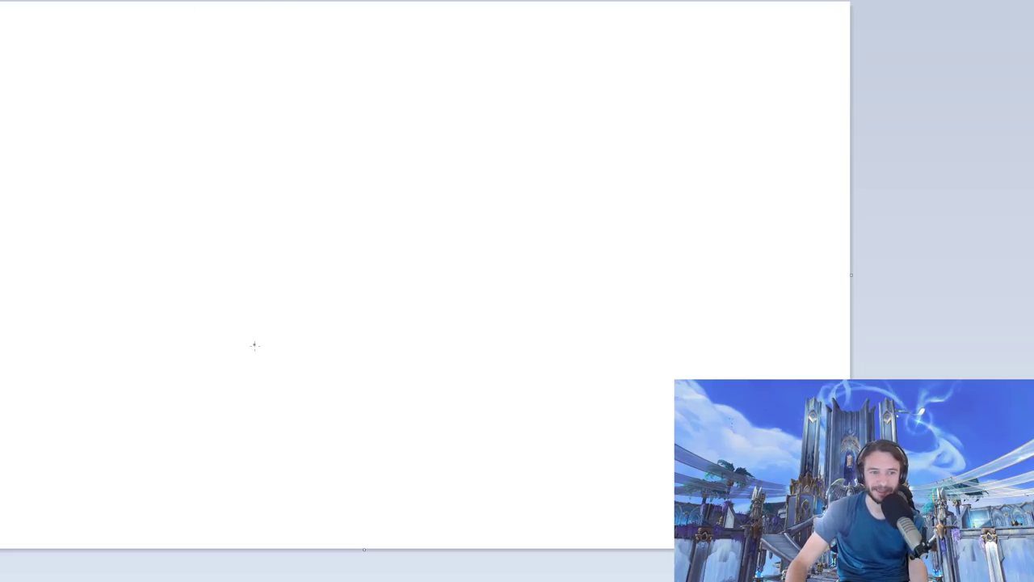
pyautogui.moveTo(442, 319)
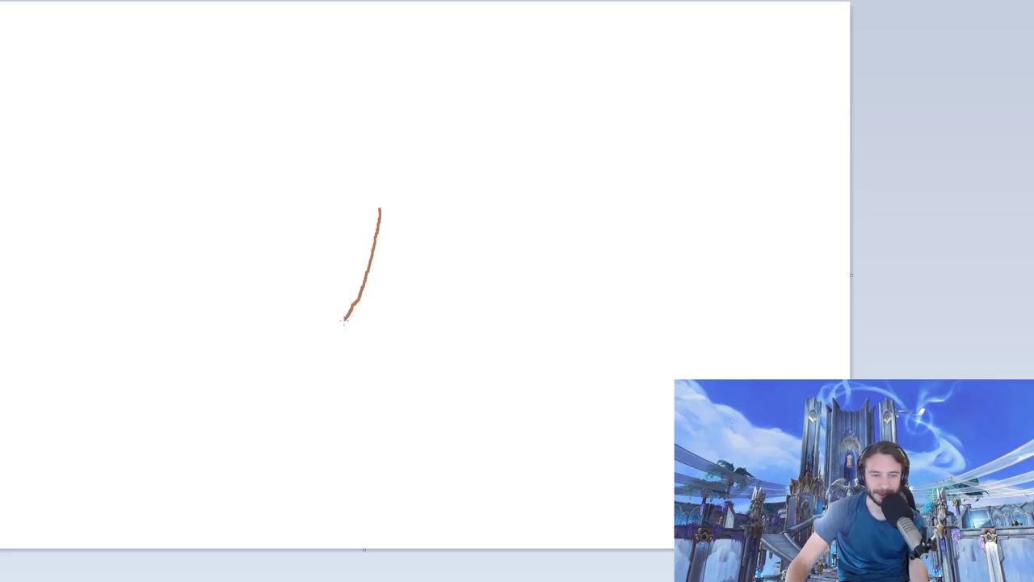
# Step: Draw the brown creature's body, left arm and hand holding a small triangle, with green scribbles inside it
pyautogui.moveTo(343, 320); pyautogui.dragTo(375, 356)
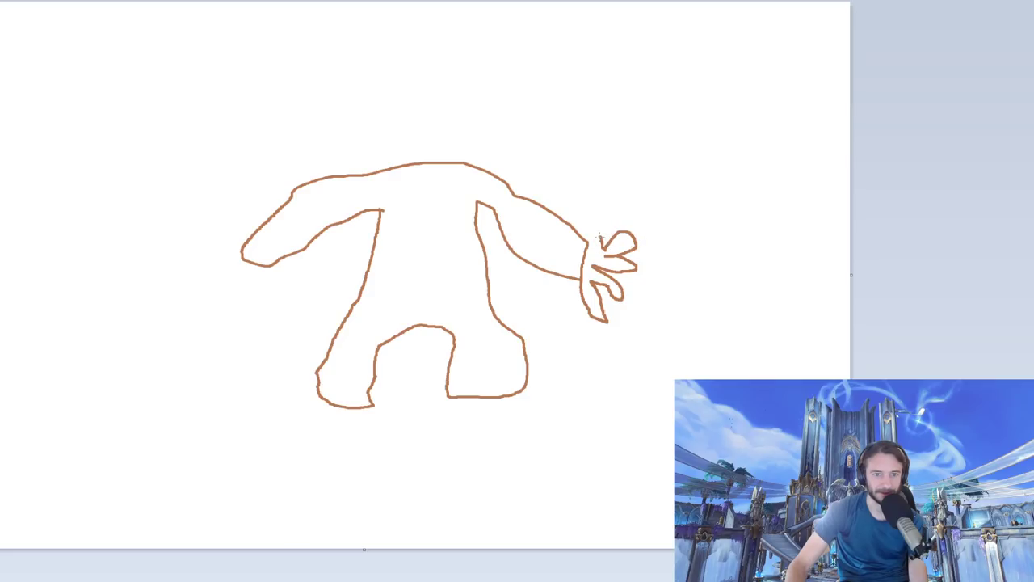
pyautogui.moveTo(243, 256); pyautogui.dragTo(175, 260)
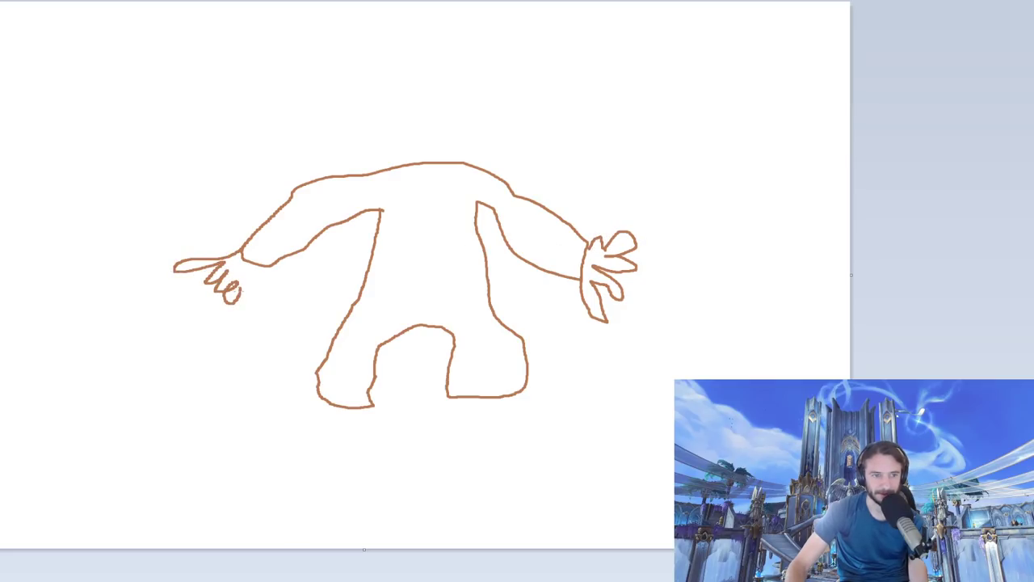
pyautogui.moveTo(242, 259); pyautogui.dragTo(299, 310)
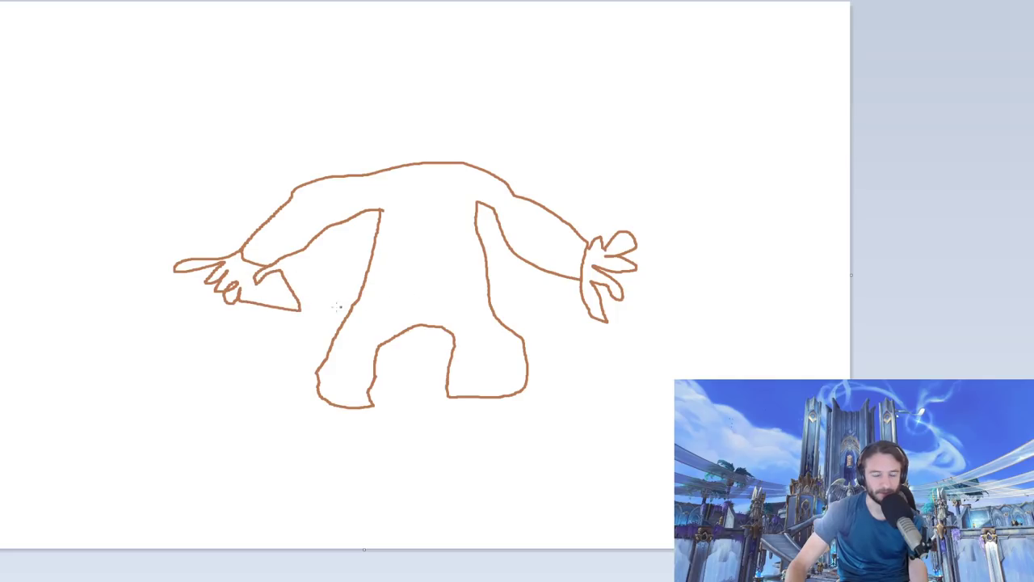
pyautogui.moveTo(314, 223)
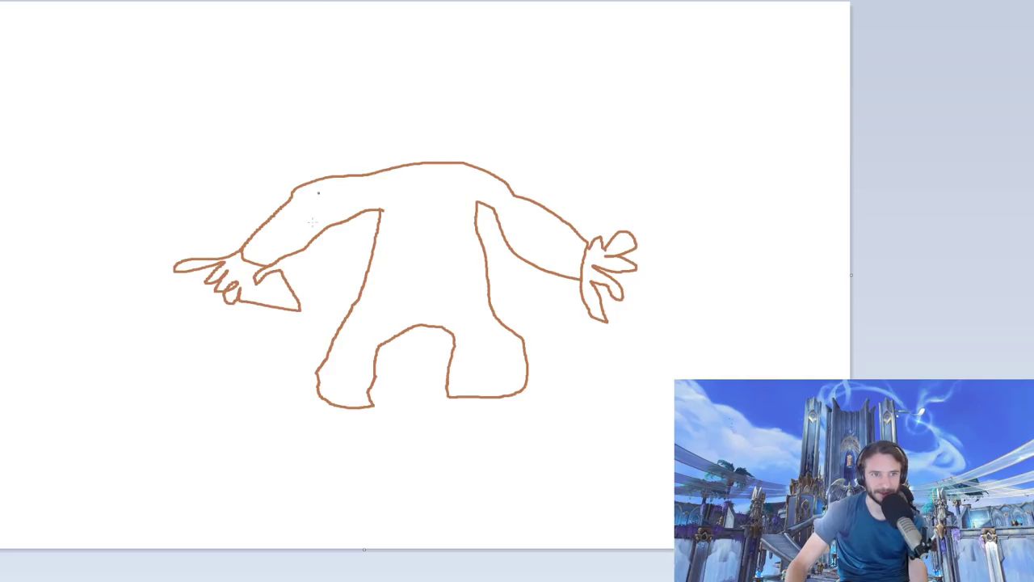
pyautogui.moveTo(262, 278); pyautogui.dragTo(288, 311)
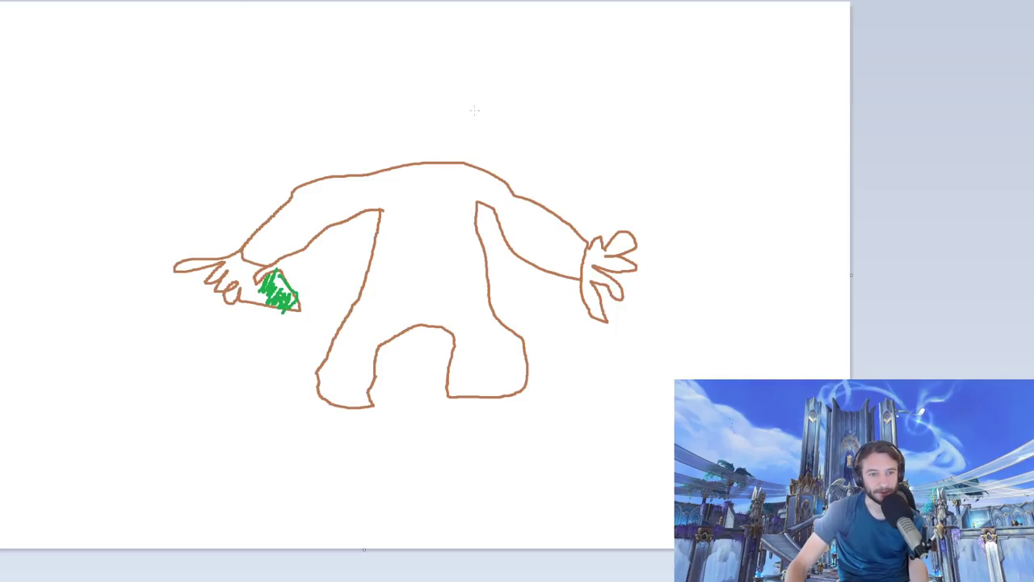
pyautogui.moveTo(339, 184)
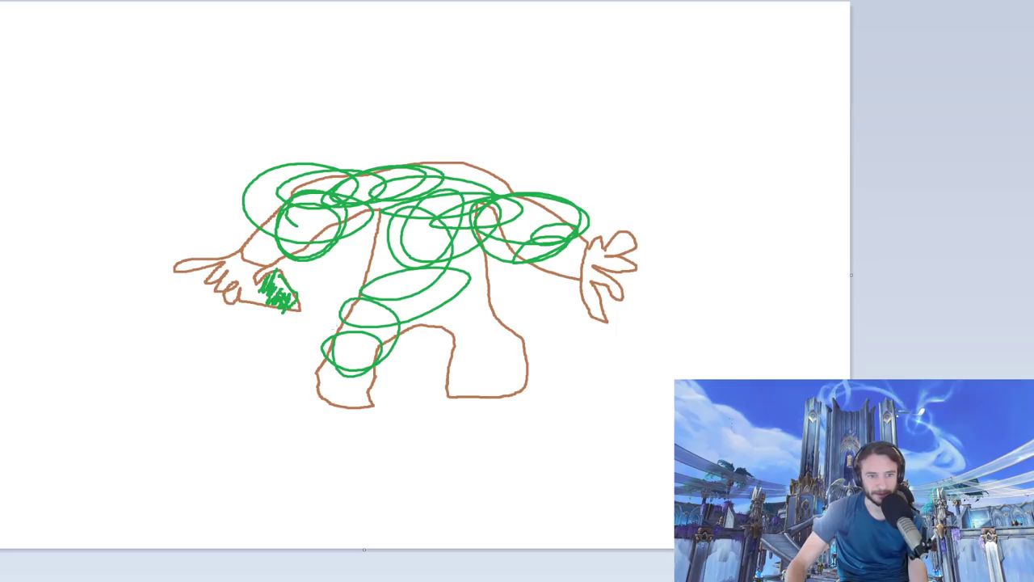
# Step: Cover the creature's body and head in green leafy loops, add brown eyes and mouth, and start a stick rider
pyautogui.moveTo(388, 243); pyautogui.dragTo(501, 363)
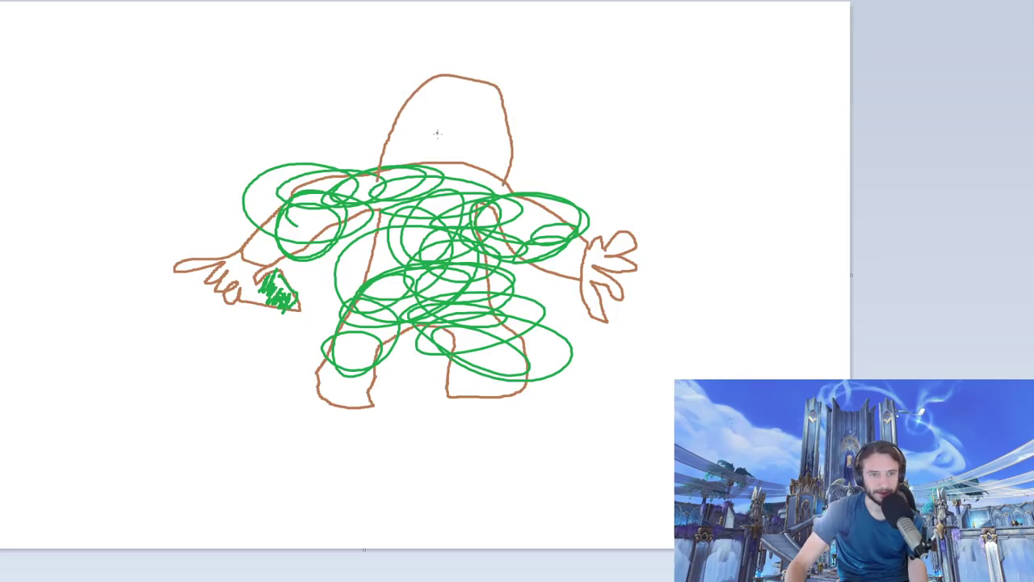
pyautogui.moveTo(420, 143); pyautogui.dragTo(482, 142)
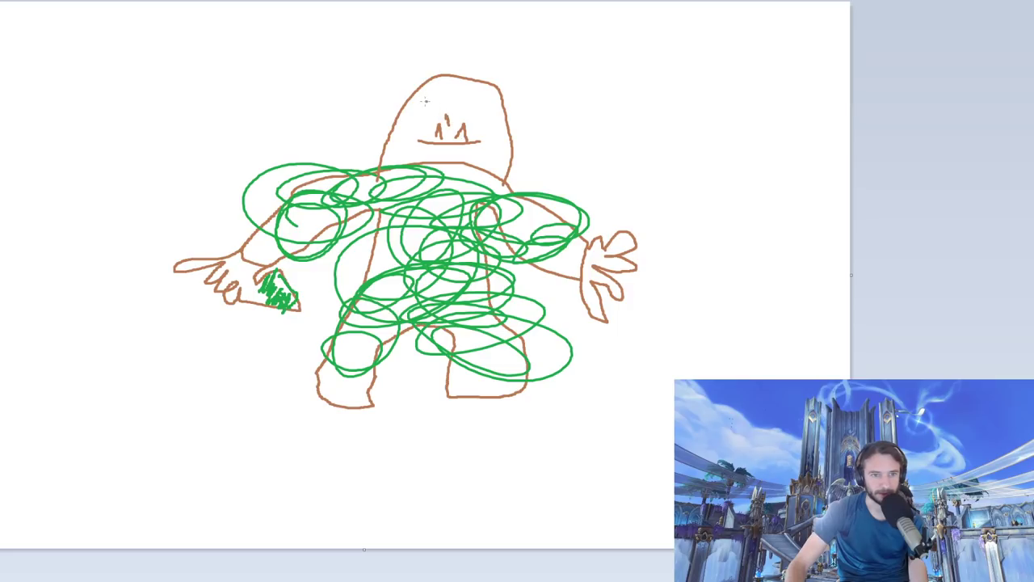
pyautogui.moveTo(423, 105); pyautogui.dragTo(485, 100)
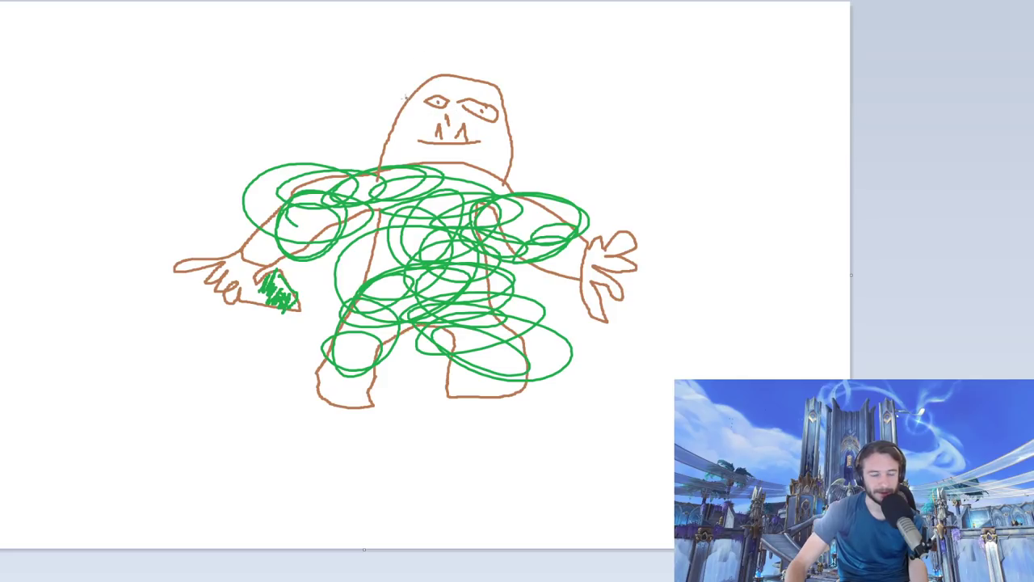
pyautogui.moveTo(369, 132); pyautogui.dragTo(385, 145)
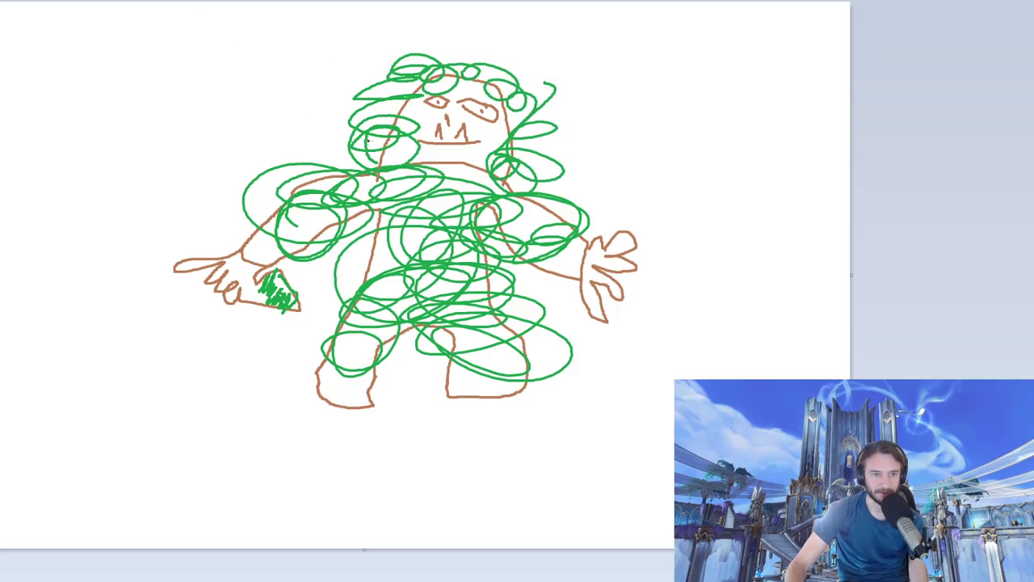
pyautogui.moveTo(358, 169); pyautogui.dragTo(380, 143)
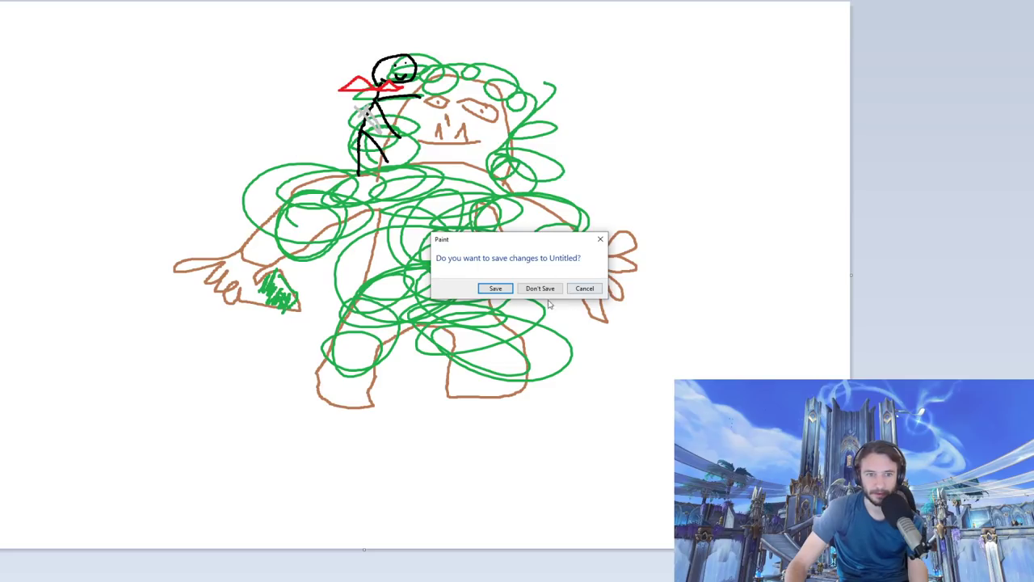
# Step: Discard the green-covered creature drawing without saving, leaving a blank canvas
pyautogui.click(540, 288)
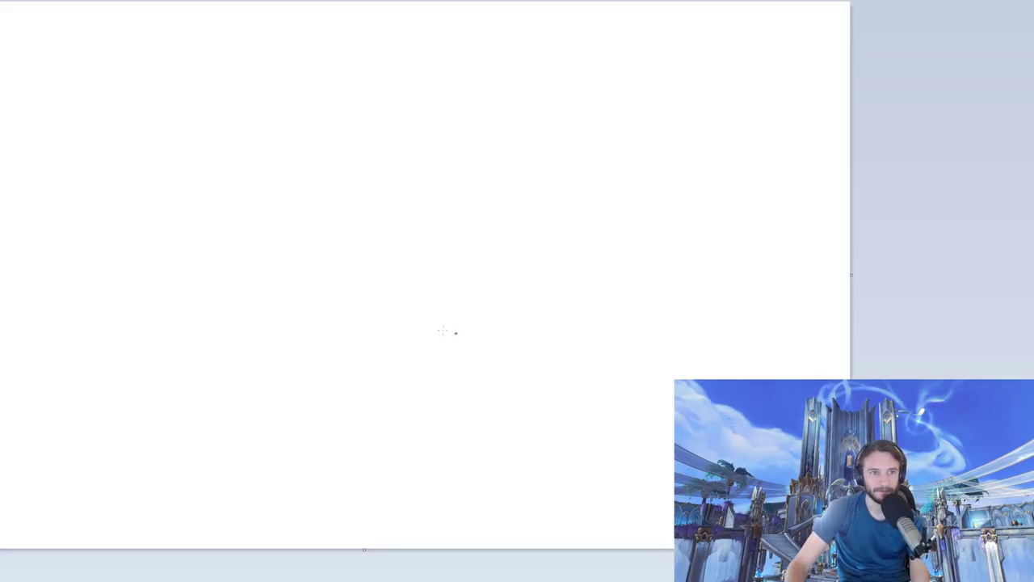
# Step: Outline two blue open-book panels with a flap and a long panel extending right
pyautogui.moveTo(310, 343); pyautogui.dragTo(378, 268)
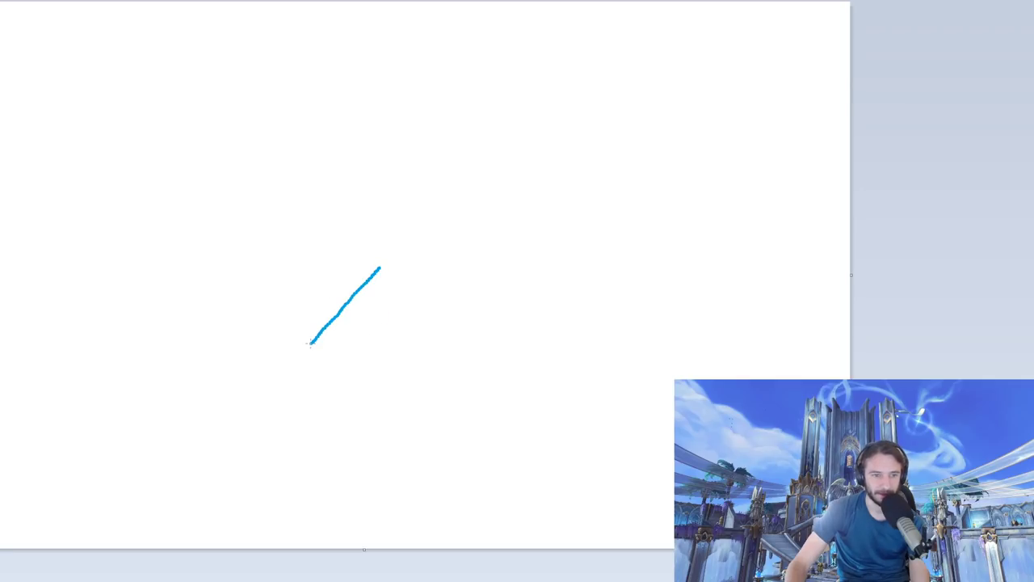
pyautogui.moveTo(375, 271); pyautogui.dragTo(420, 396)
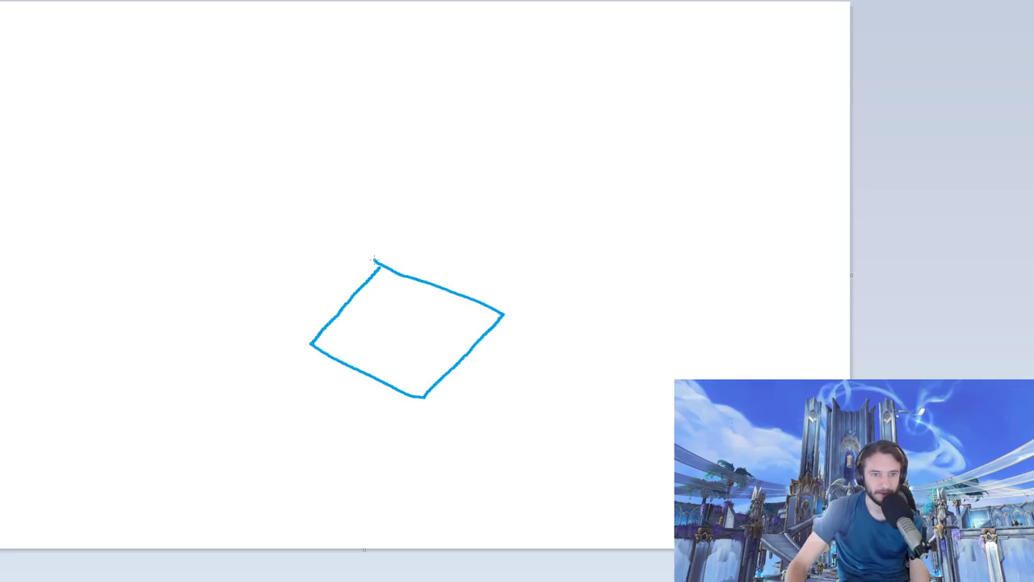
pyautogui.moveTo(375, 258); pyautogui.dragTo(514, 311)
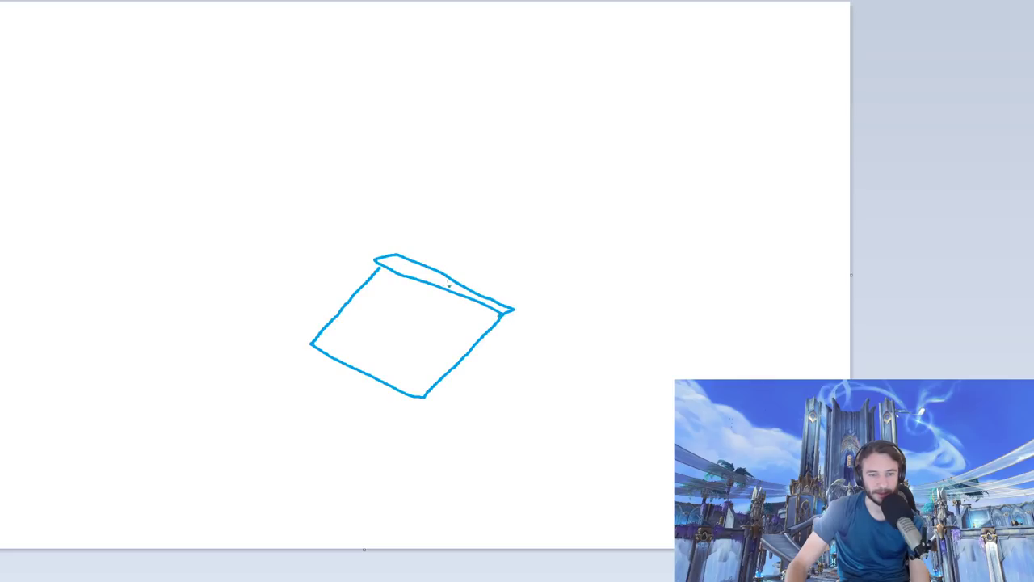
pyautogui.moveTo(396, 255); pyautogui.dragTo(638, 315)
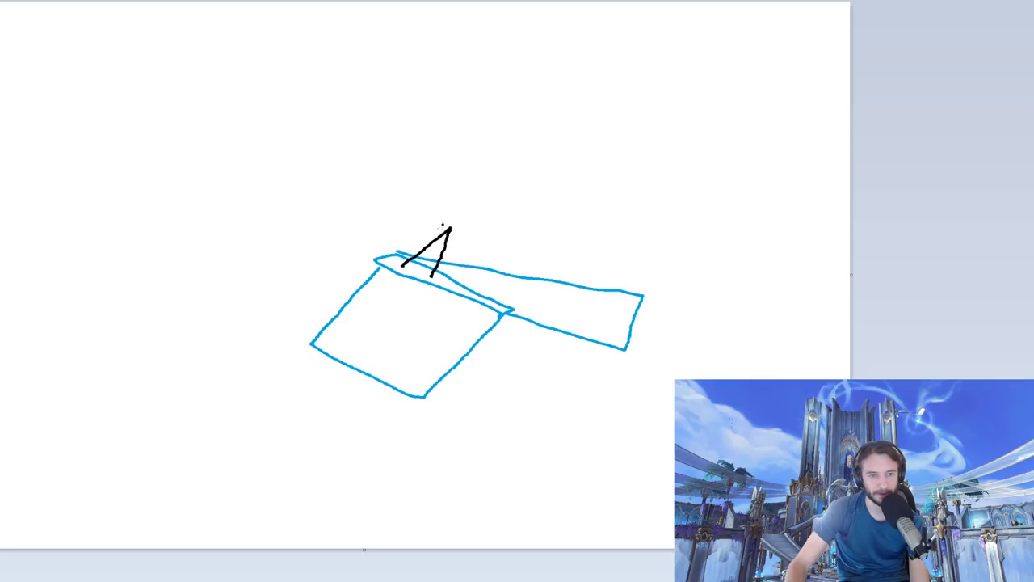
# Step: Add a black smiling stick figure with arms on top and yellow streaks inside both panels
pyautogui.moveTo(449, 234); pyautogui.dragTo(533, 212)
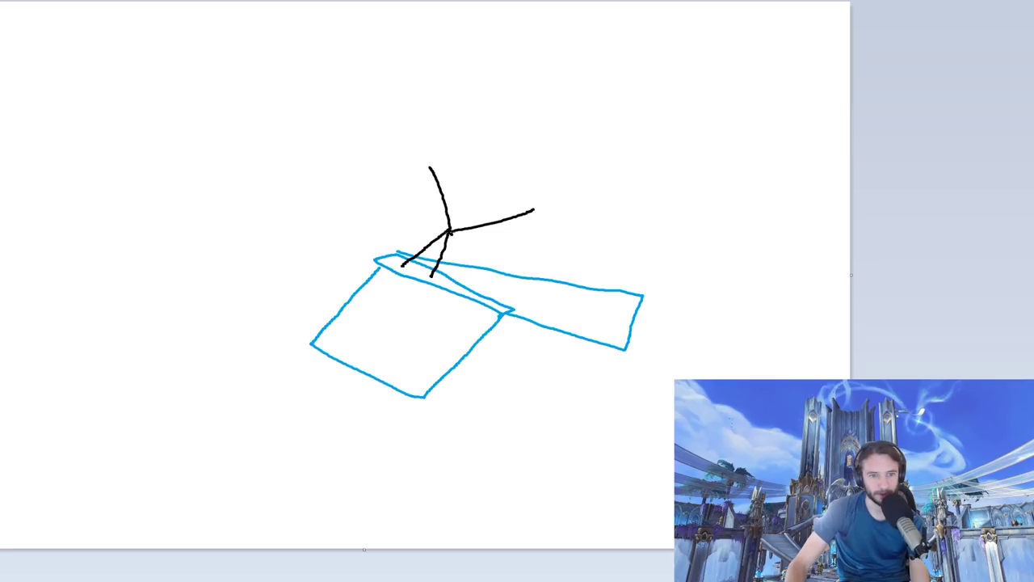
pyautogui.moveTo(452, 234); pyautogui.dragTo(482, 185)
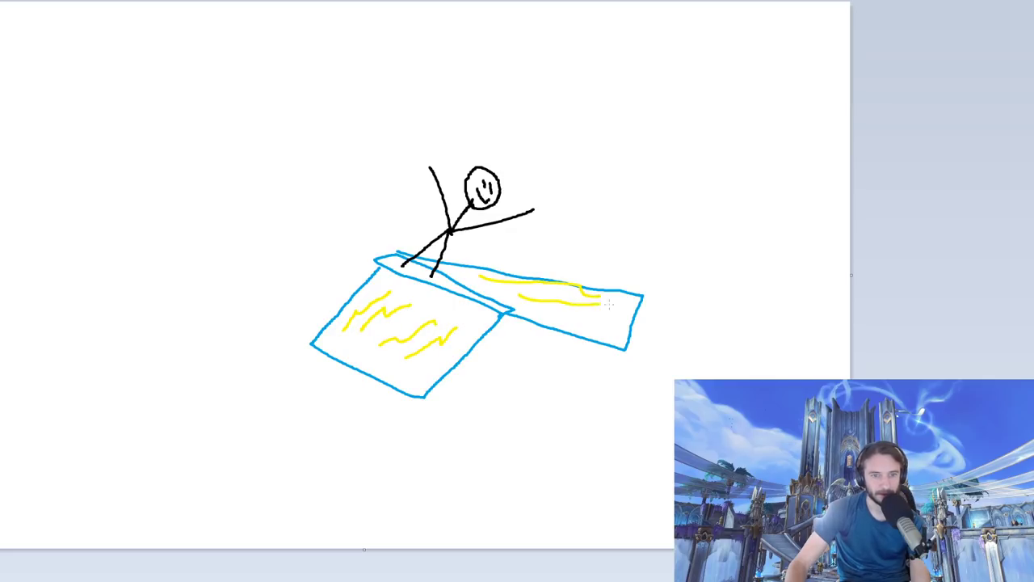
pyautogui.moveTo(542, 315); pyautogui.dragTo(614, 327)
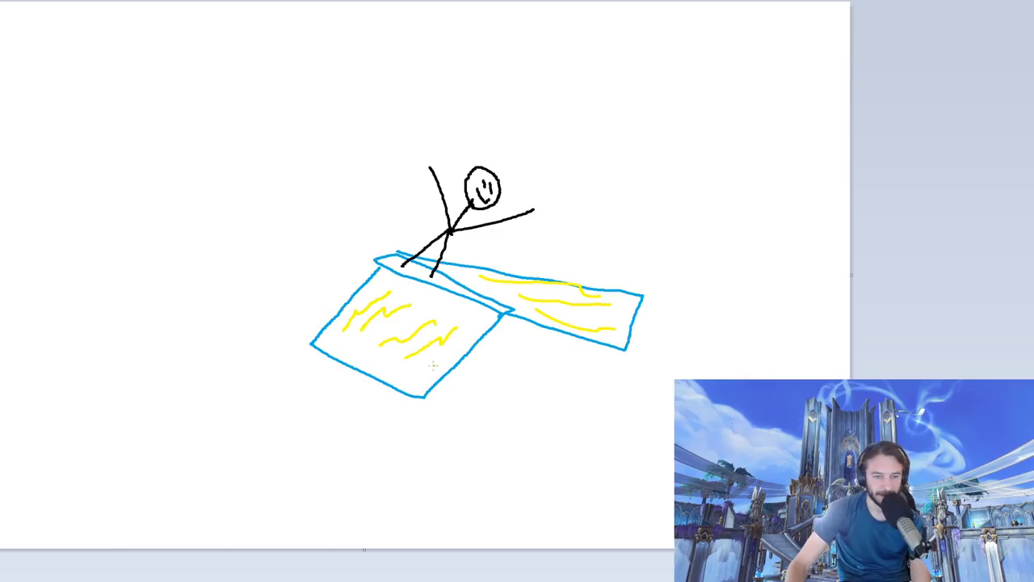
pyautogui.moveTo(450, 331); pyautogui.dragTo(465, 371)
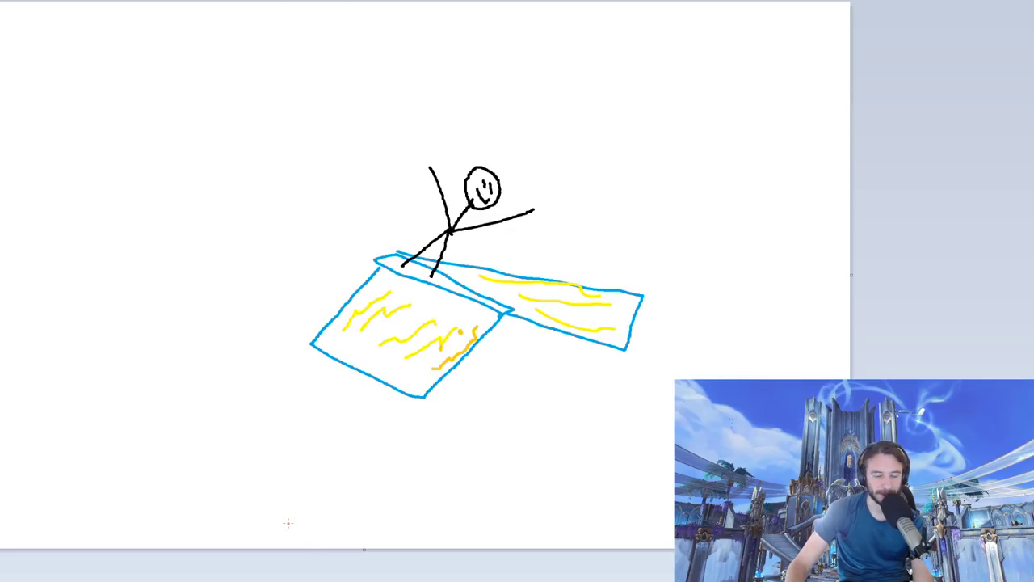
# Step: Draw orange ground, ledges and a fence, a small green figure on the left ledge and a big scribbled green shape above
pyautogui.moveTo(84, 482); pyautogui.dragTo(650, 387)
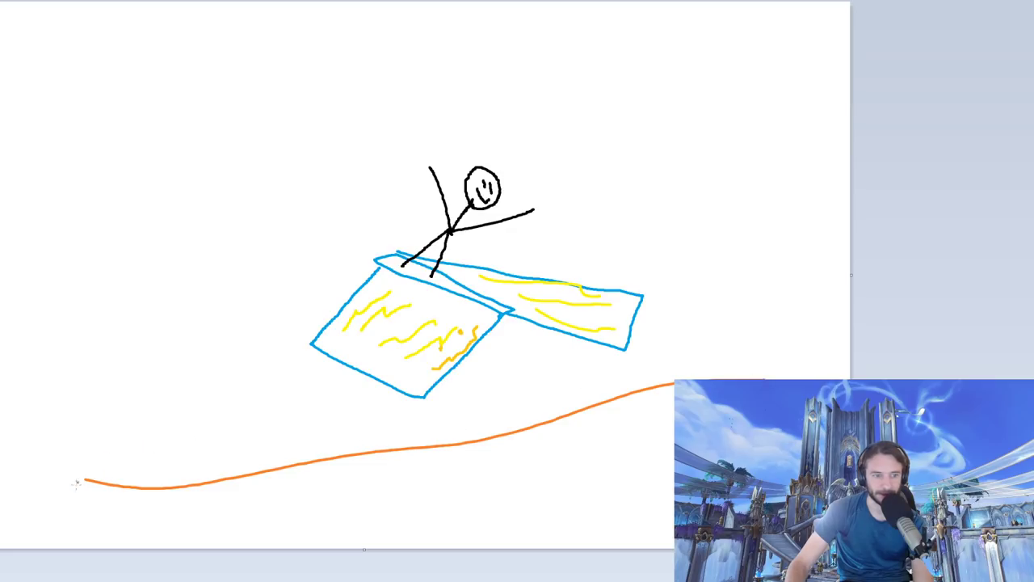
pyautogui.moveTo(81, 482); pyautogui.dragTo(89, 533)
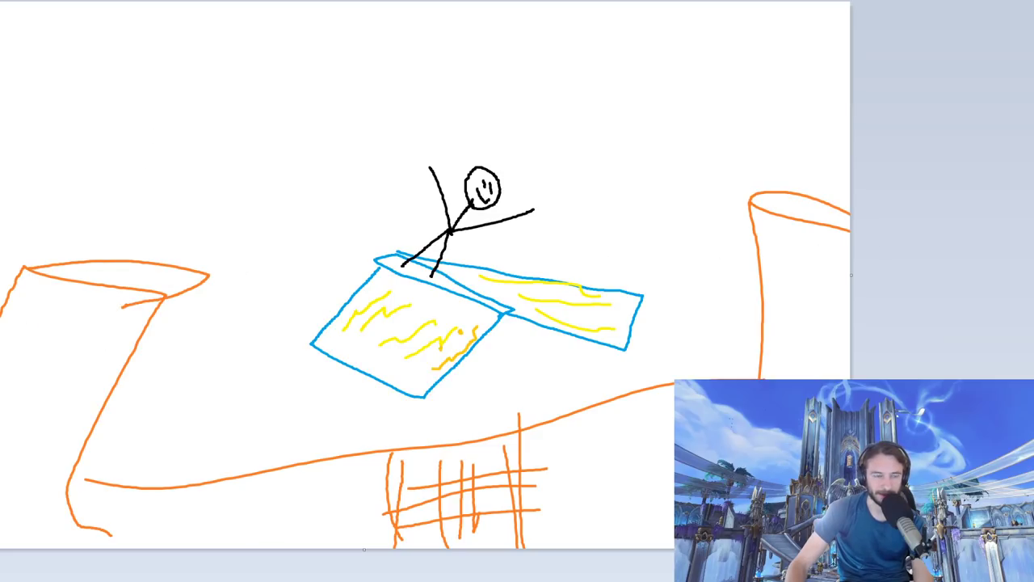
pyautogui.moveTo(121, 275); pyautogui.dragTo(142, 239)
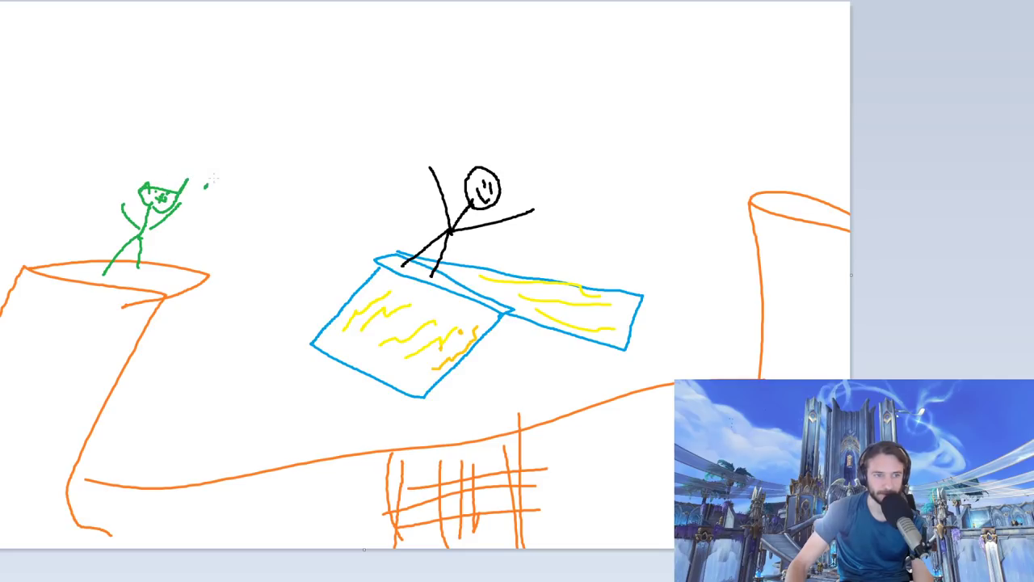
pyautogui.moveTo(210, 194); pyautogui.dragTo(534, 61)
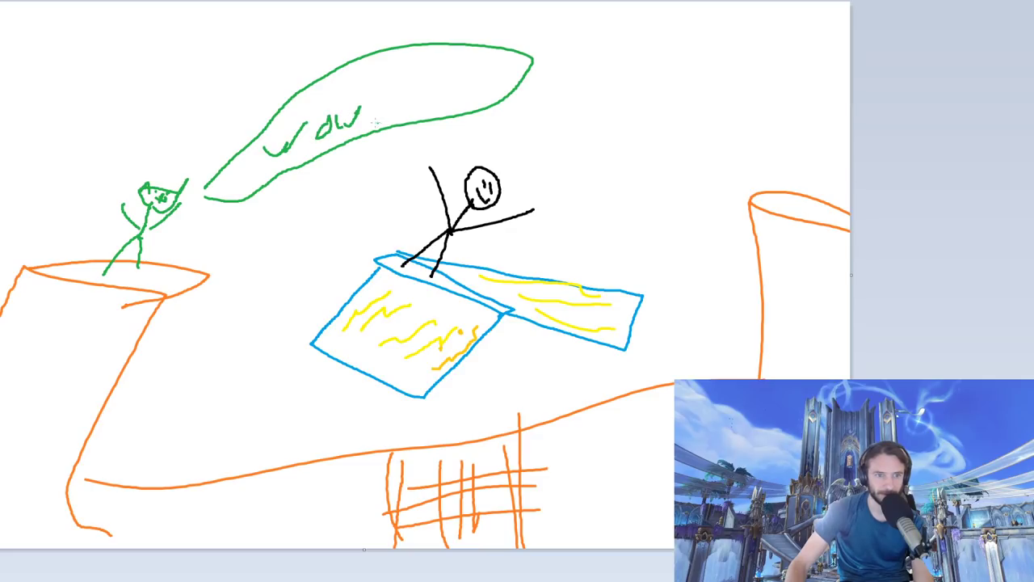
pyautogui.moveTo(375, 100); pyautogui.dragTo(375, 127)
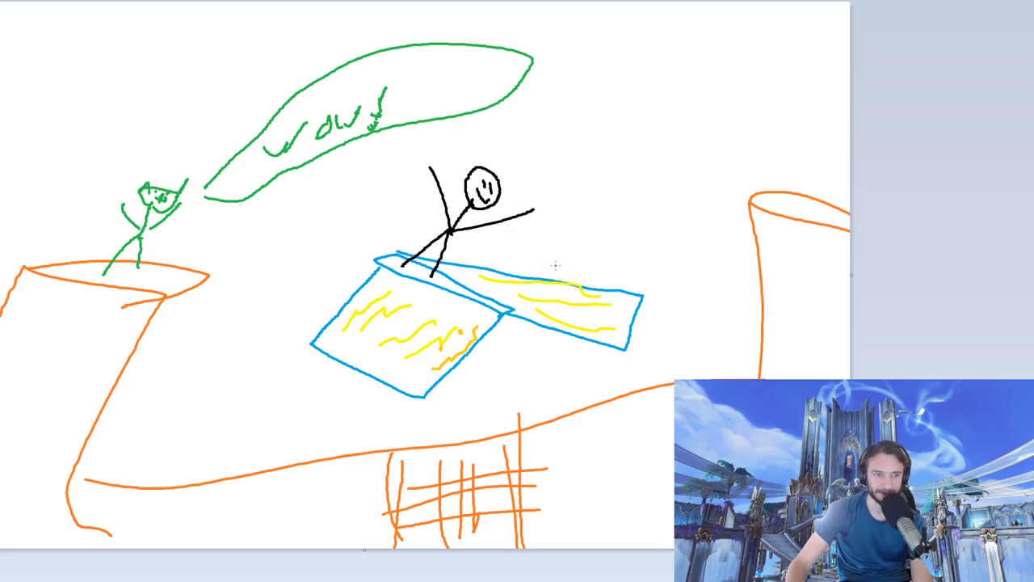
pyautogui.moveTo(285, 362)
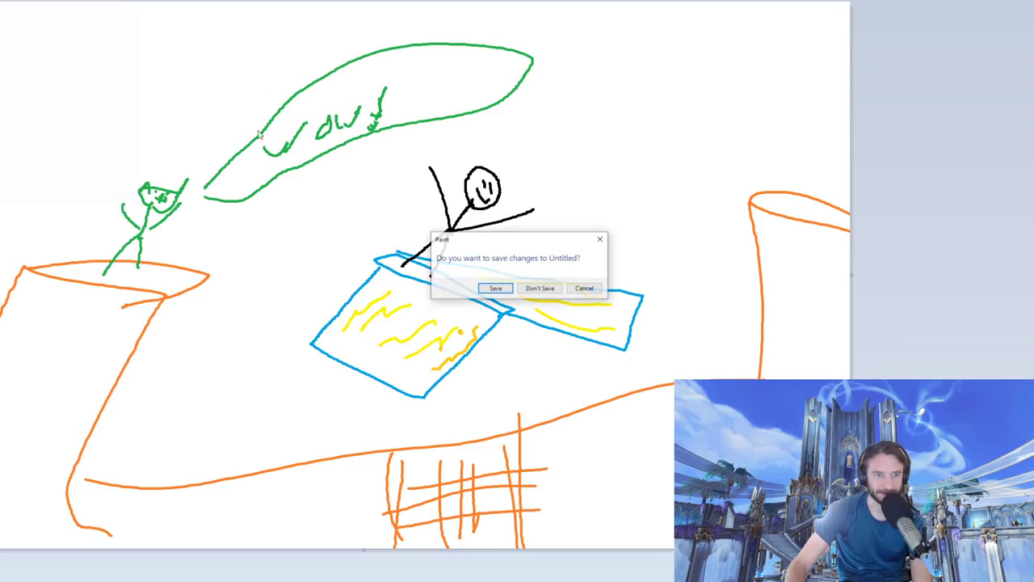
# Step: Discard the scene unsaved, then draw a purple spider with a pink face on blue water, a green rider, gray arrows and a black boat
pyautogui.click(540, 288)
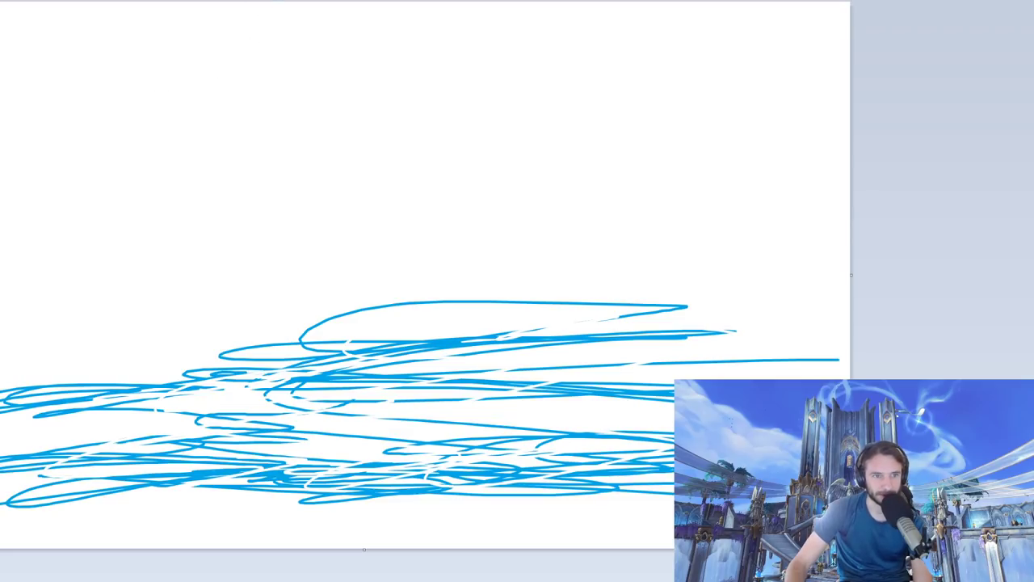
pyautogui.moveTo(250, 368); pyautogui.dragTo(396, 288)
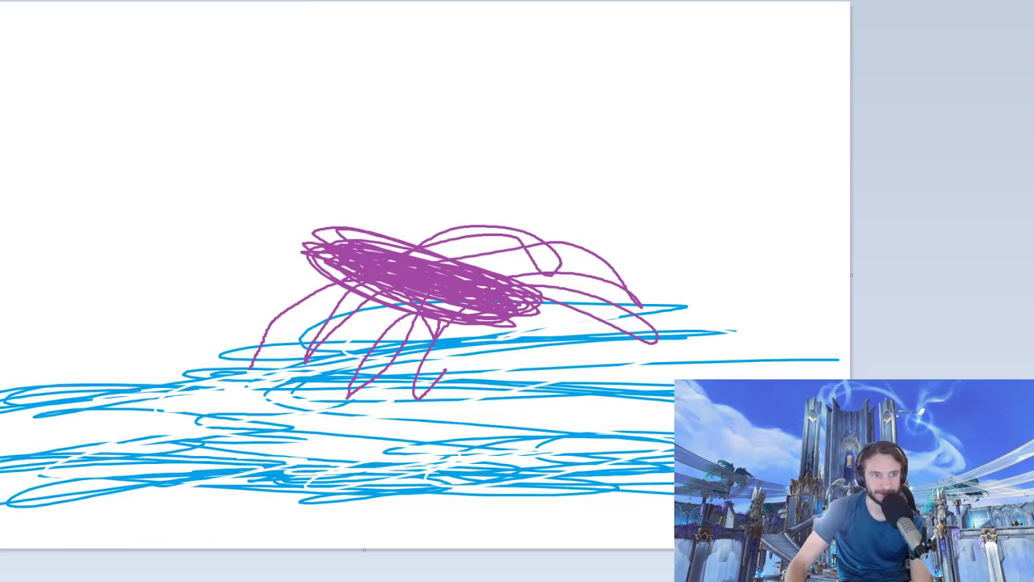
pyautogui.moveTo(465, 288); pyautogui.dragTo(534, 262)
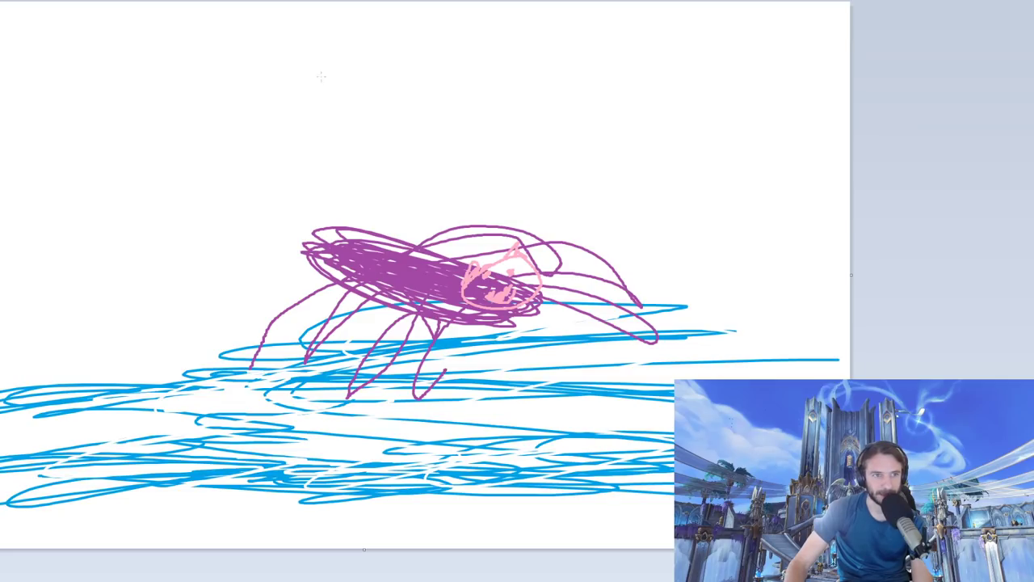
pyautogui.moveTo(549, 396); pyautogui.dragTo(735, 170)
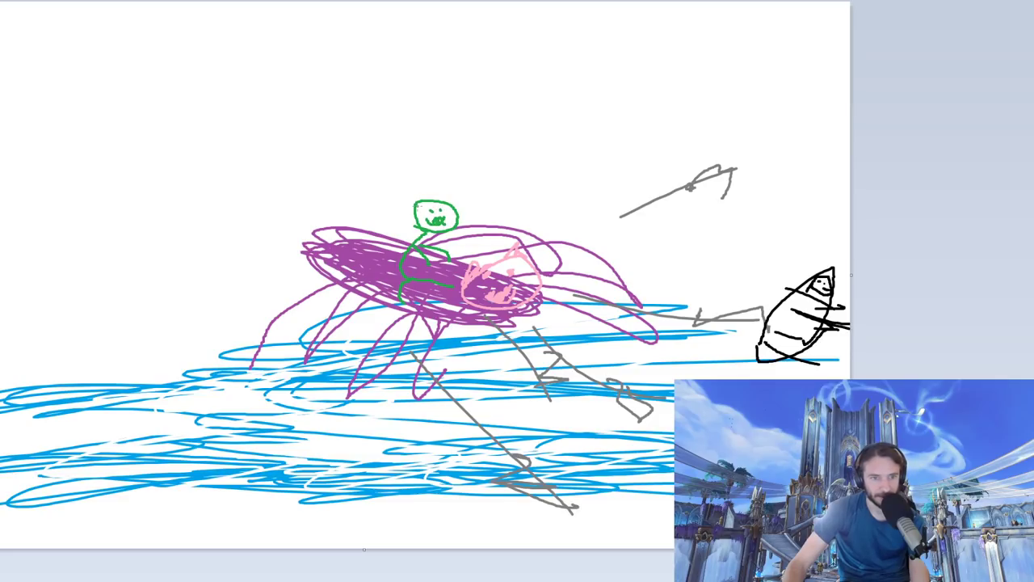
# Step: Give the green rider ears, then discard the spider drawing without saving for a blank canvas
pyautogui.moveTo(407, 198); pyautogui.dragTo(465, 194)
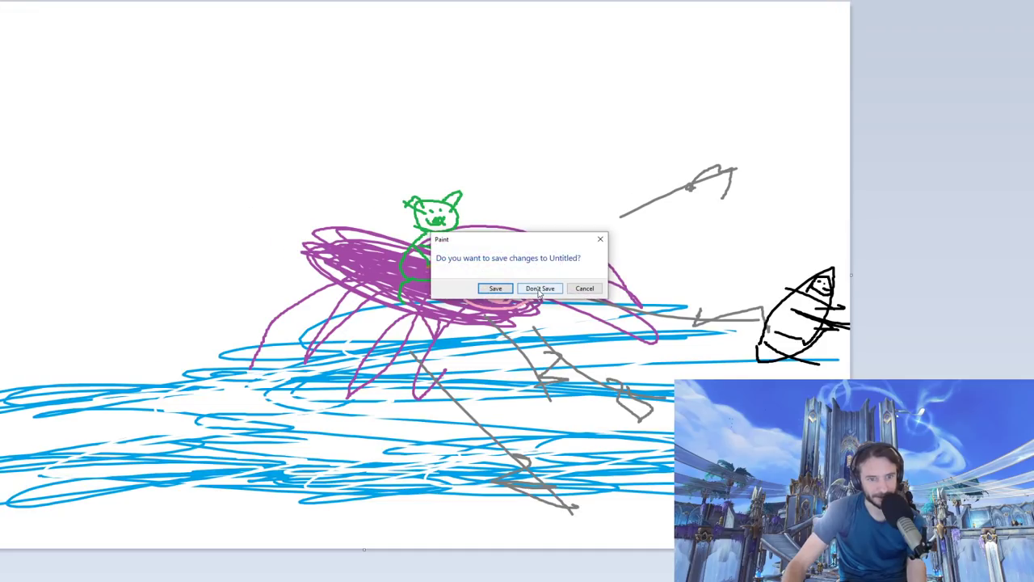
pyautogui.click(540, 288)
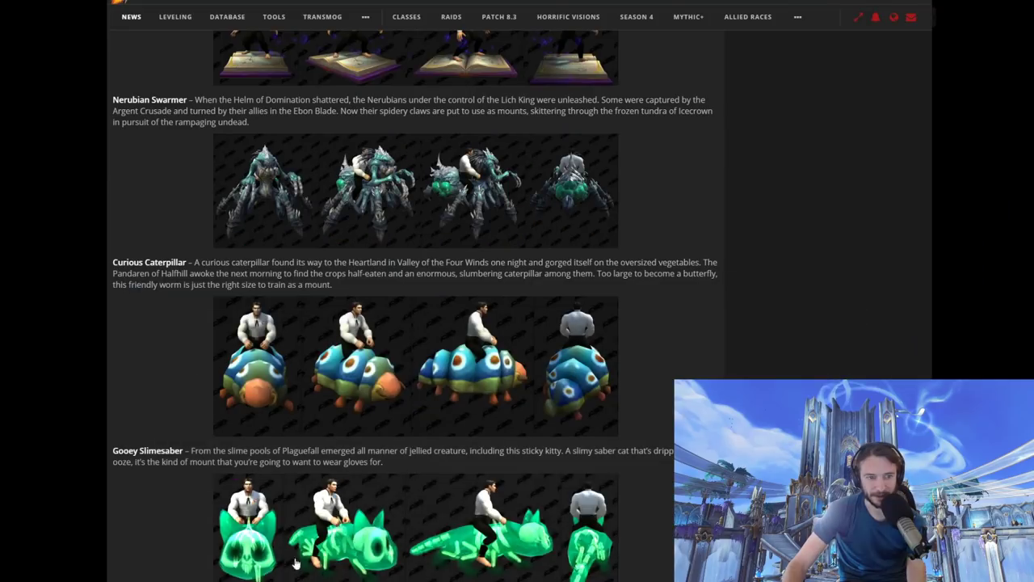
pyautogui.scroll(-3)
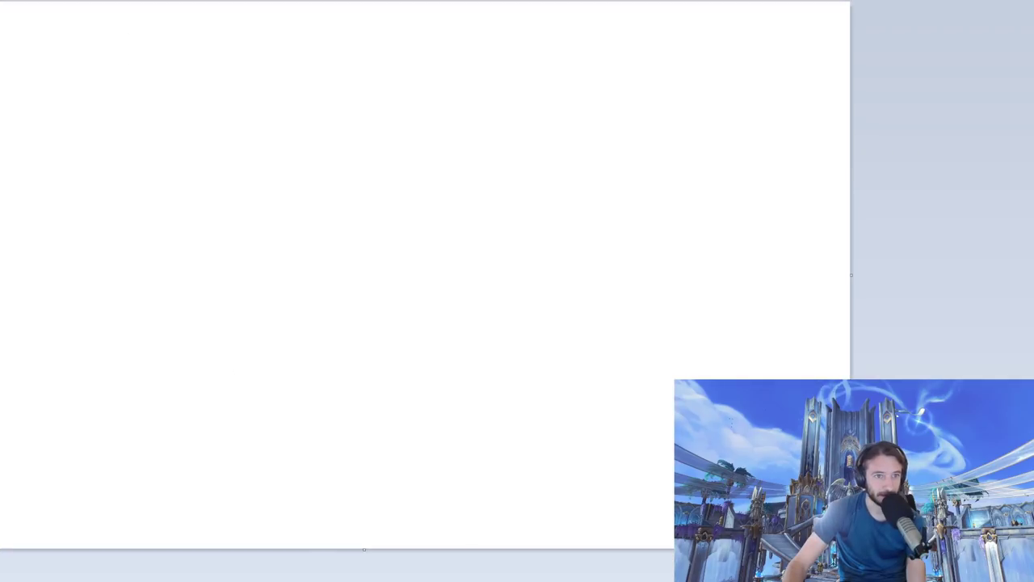
# Step: Draw the caterpillar's alternating green and blue body segments across the canvas
pyautogui.moveTo(212, 275); pyautogui.dragTo(248, 291)
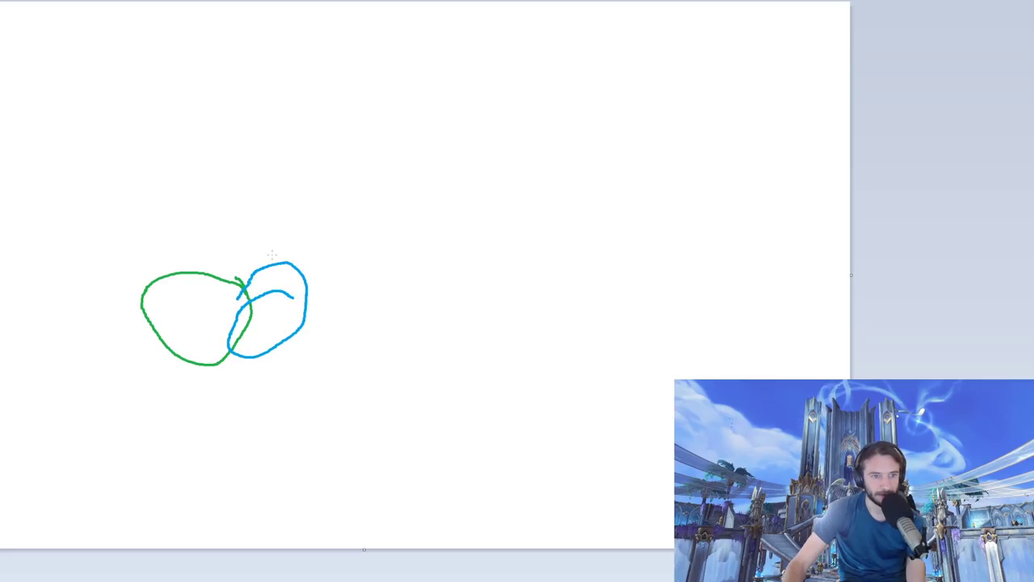
pyautogui.moveTo(307, 275); pyautogui.dragTo(371, 359)
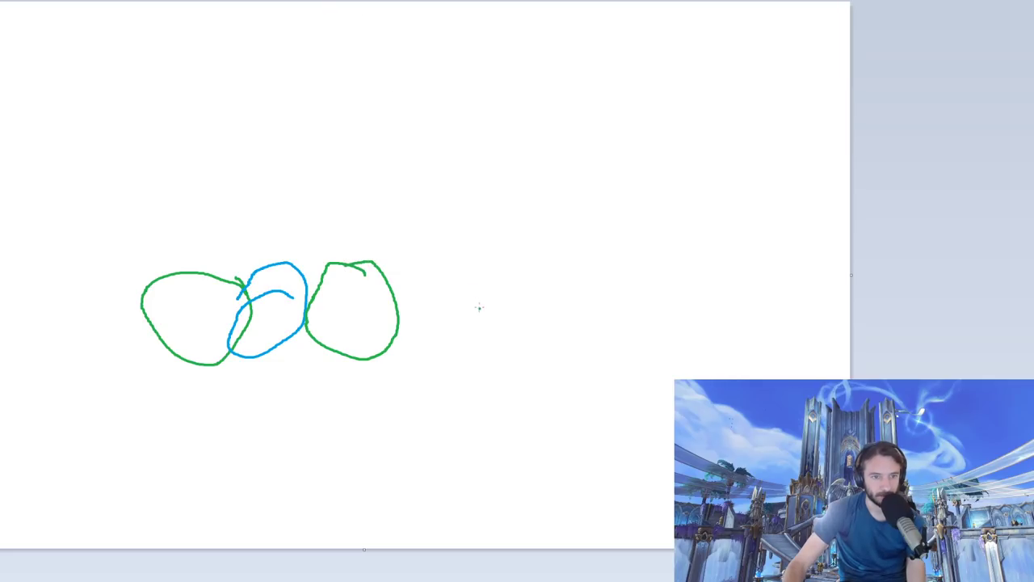
pyautogui.moveTo(420, 271); pyautogui.dragTo(450, 372)
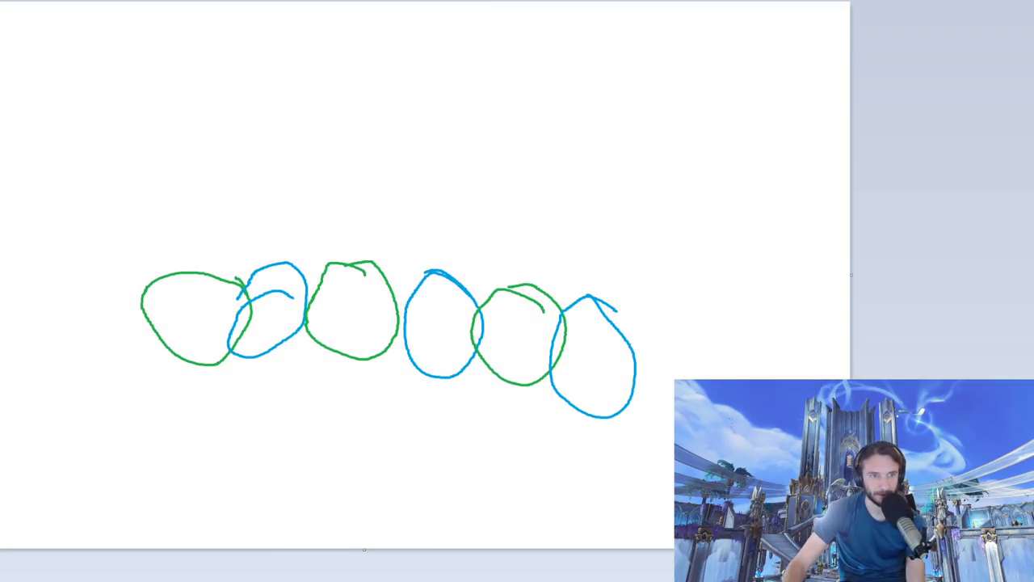
pyautogui.moveTo(615, 340); pyautogui.dragTo(647, 304)
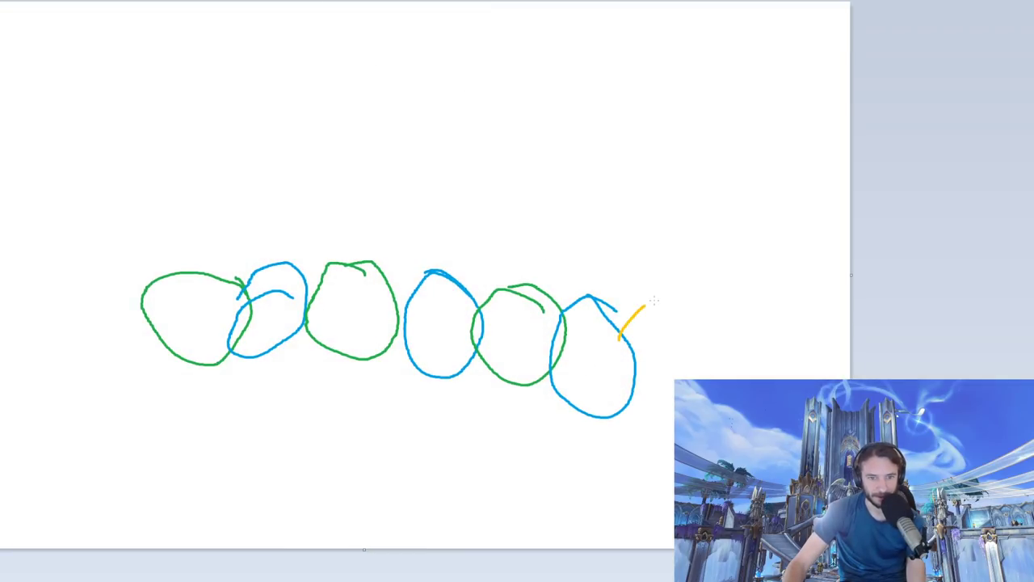
# Step: Outline the caterpillar's yellow head and draw small legs under the body segments
pyautogui.moveTo(638, 303); pyautogui.dragTo(698, 352)
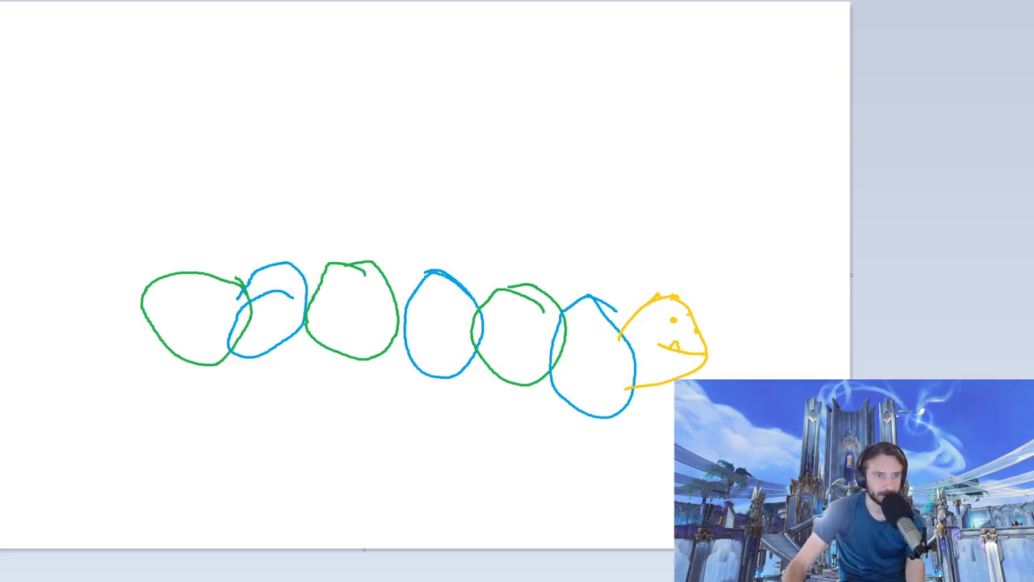
pyautogui.moveTo(206, 347); pyautogui.dragTo(201, 387)
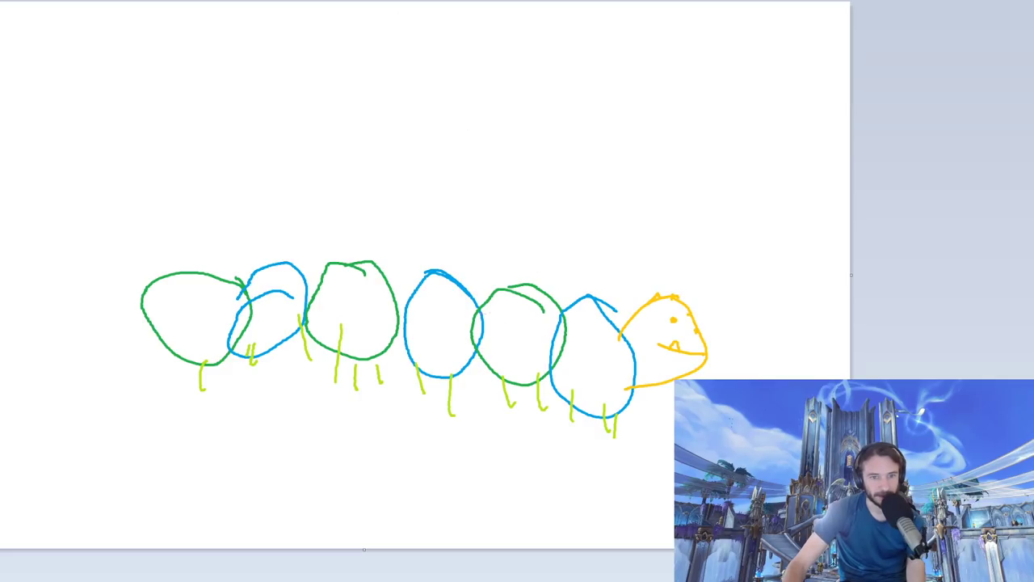
# Step: Draw a purple long-eared stick-figure rider on the caterpillar's back and green scribbles at the bottom right
pyautogui.moveTo(509, 326); pyautogui.dragTo(566, 259)
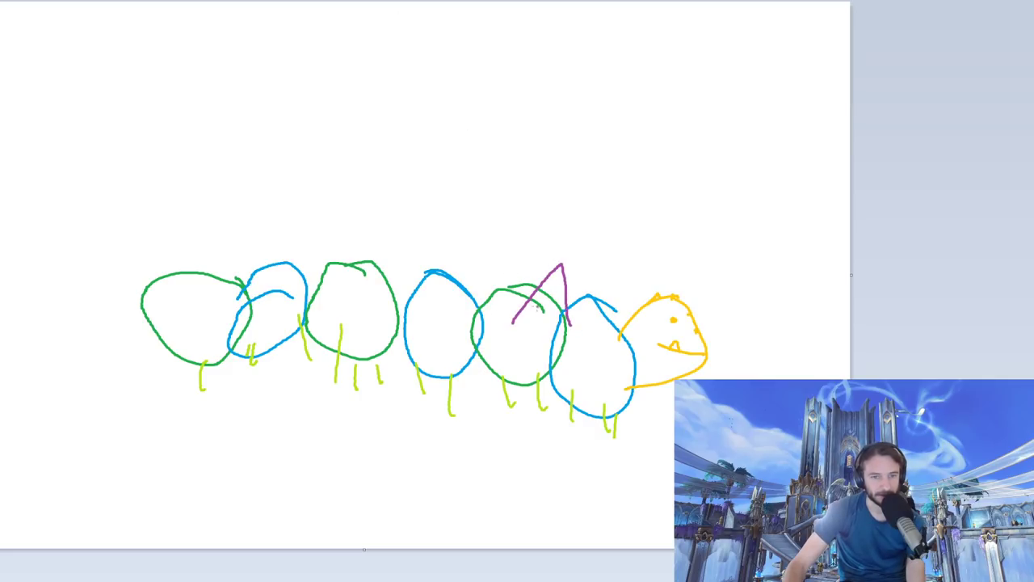
pyautogui.moveTo(566, 315); pyautogui.dragTo(611, 218)
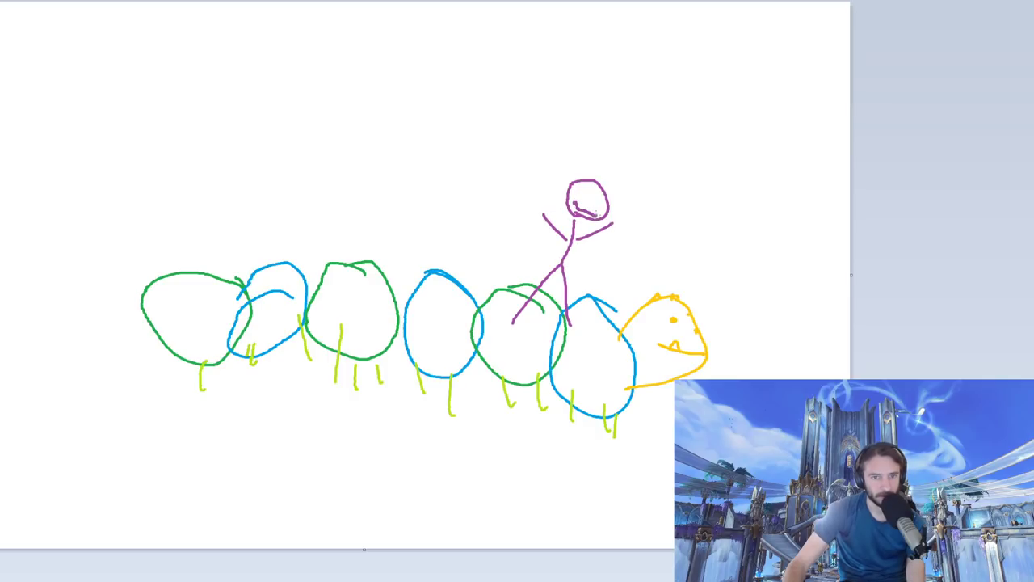
pyautogui.moveTo(569, 208); pyautogui.dragTo(598, 209)
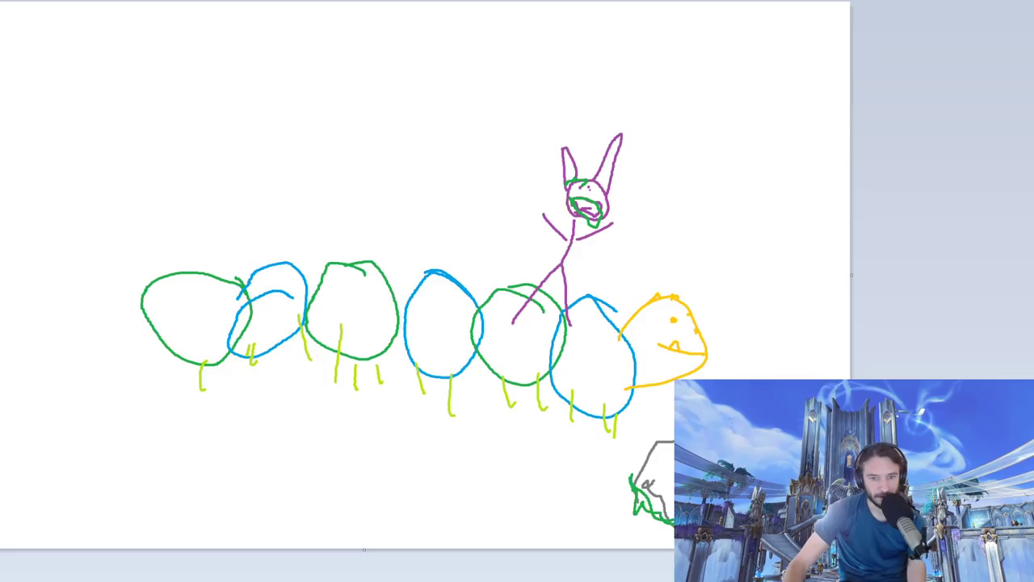
pyautogui.moveTo(633, 493); pyautogui.dragTo(558, 491)
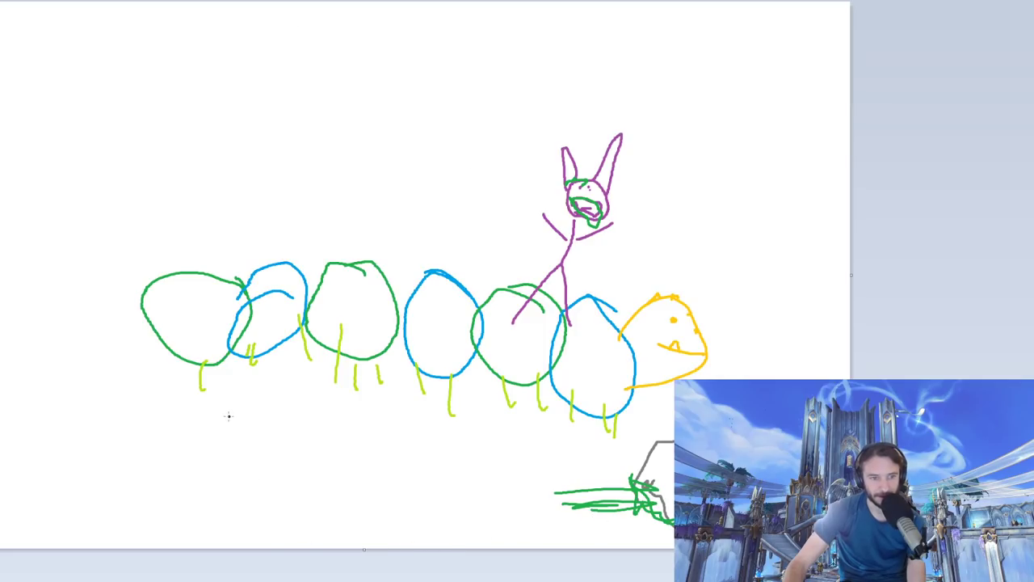
# Step: Brush a huge black outline around the caterpillar and rider with yellow lines inside it
pyautogui.moveTo(347, 348); pyautogui.dragTo(359, 553)
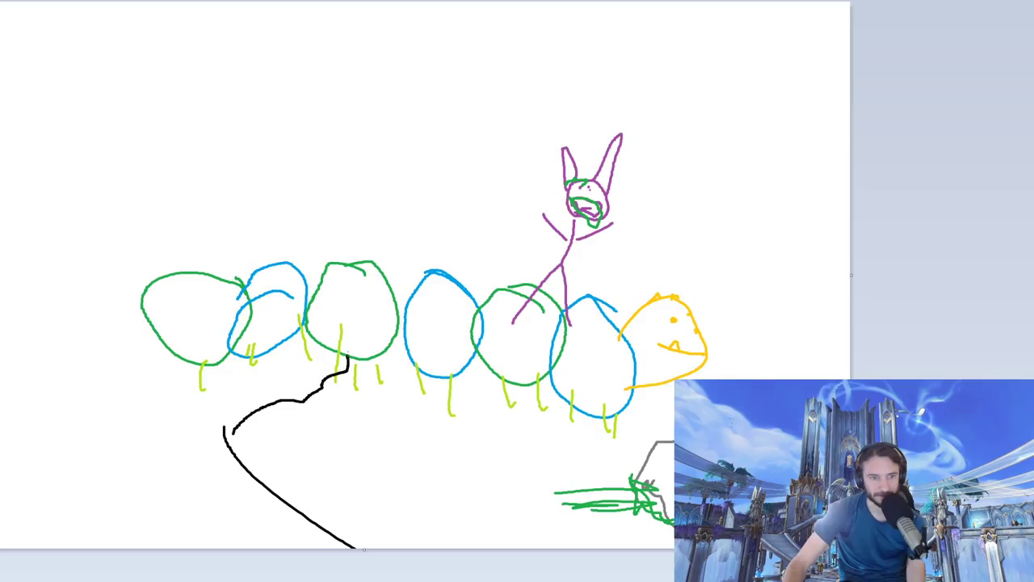
pyautogui.moveTo(437, 291); pyautogui.dragTo(848, 323)
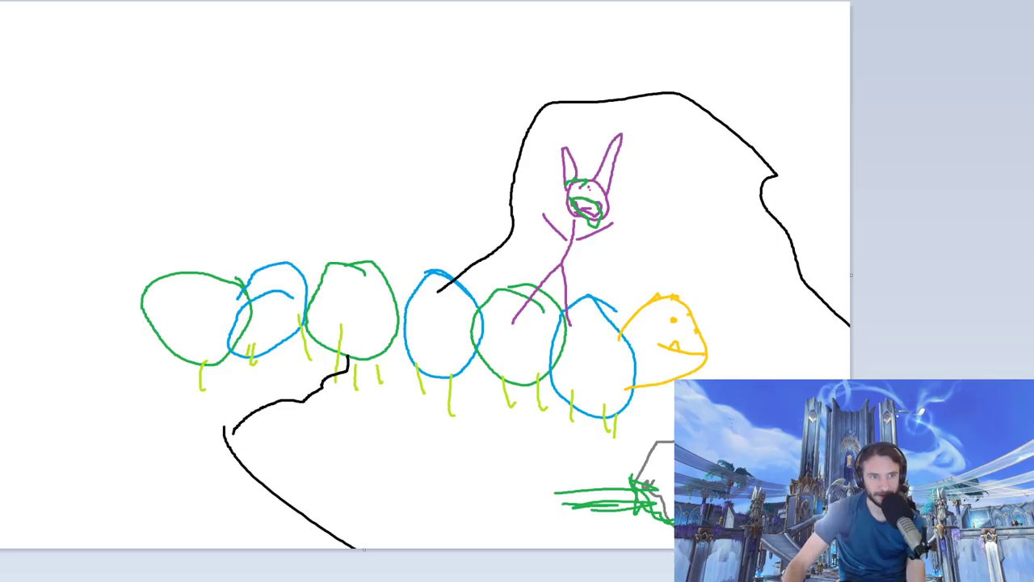
pyautogui.moveTo(614, 265); pyautogui.dragTo(654, 265)
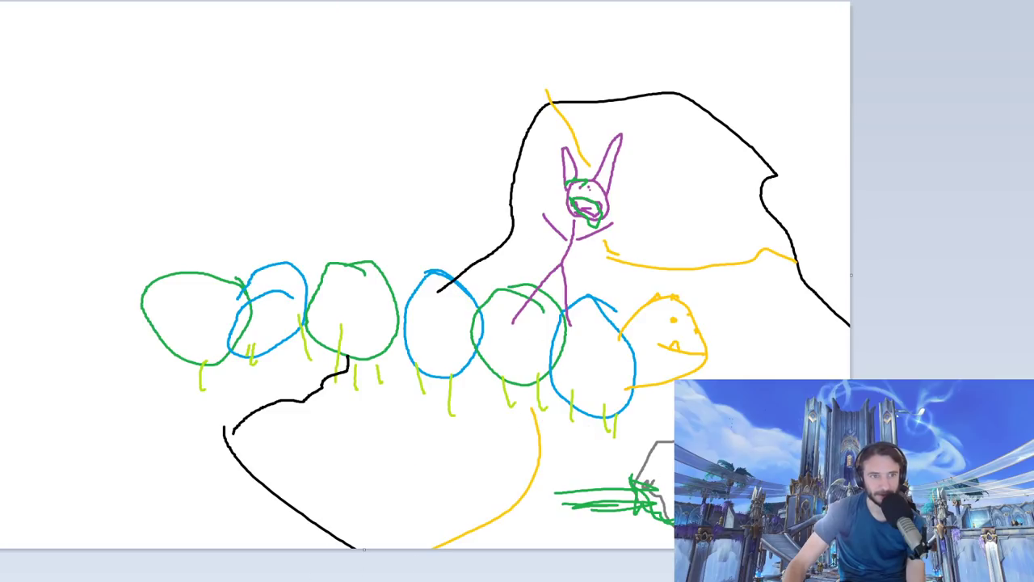
pyautogui.moveTo(472, 275); pyautogui.dragTo(558, 272)
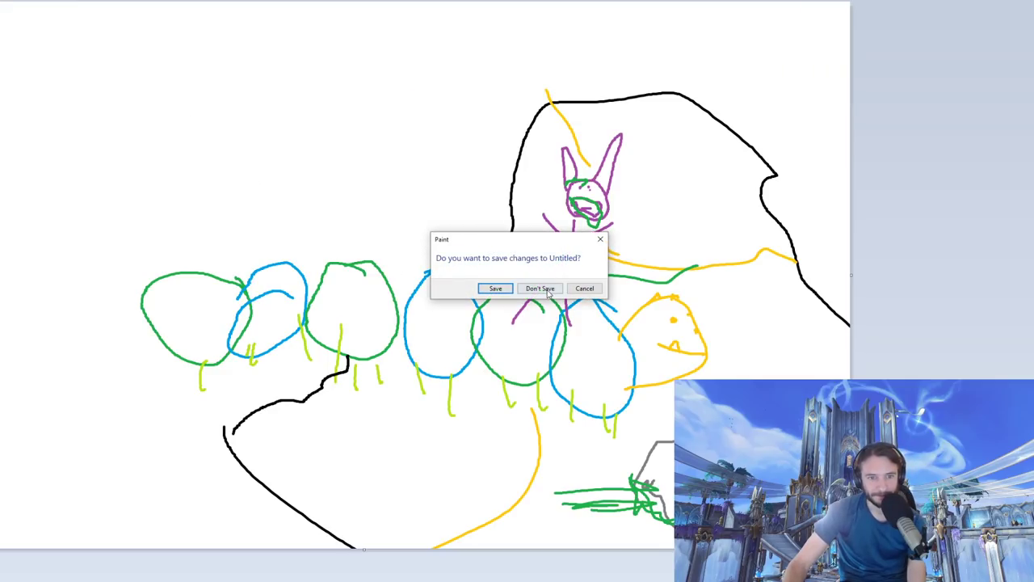
# Step: Discard the caterpillar picture and pick a bright green from Edit Colors
pyautogui.click(539, 288)
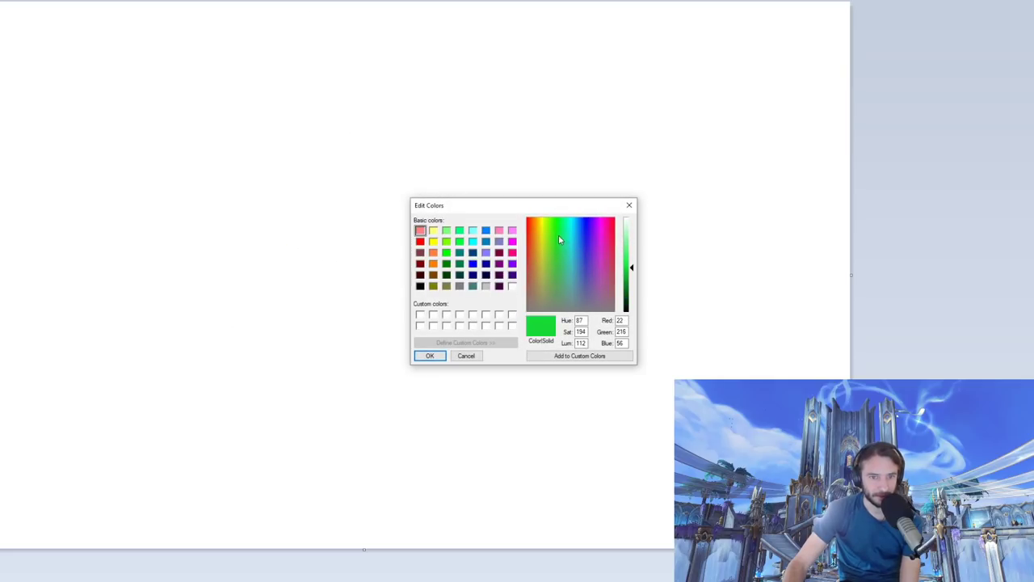
pyautogui.click(430, 355)
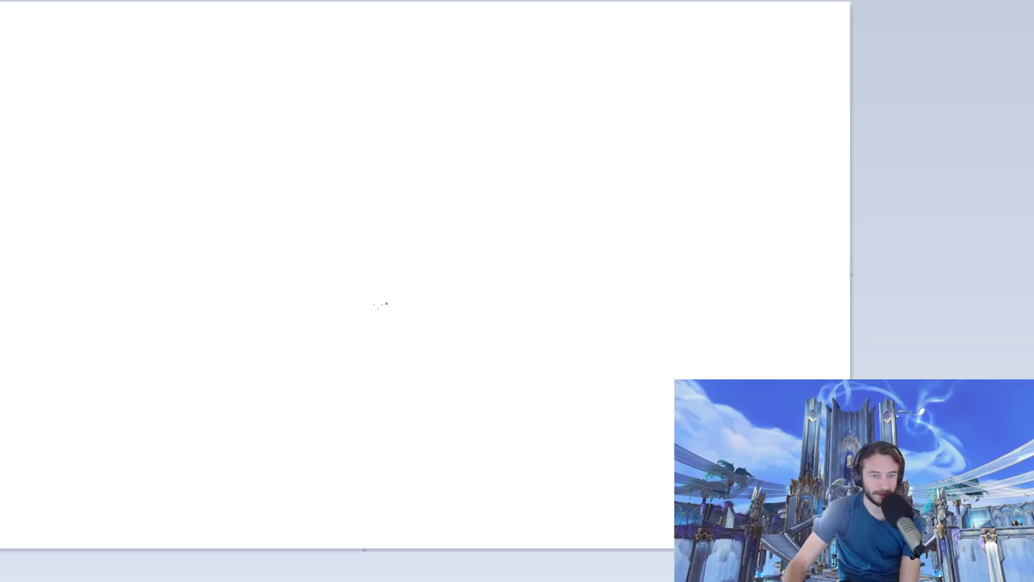
# Step: Outline a green lounging cat: front, belly, back and head, curled tail, ears, whiskers and paws
pyautogui.moveTo(281, 310); pyautogui.dragTo(304, 401)
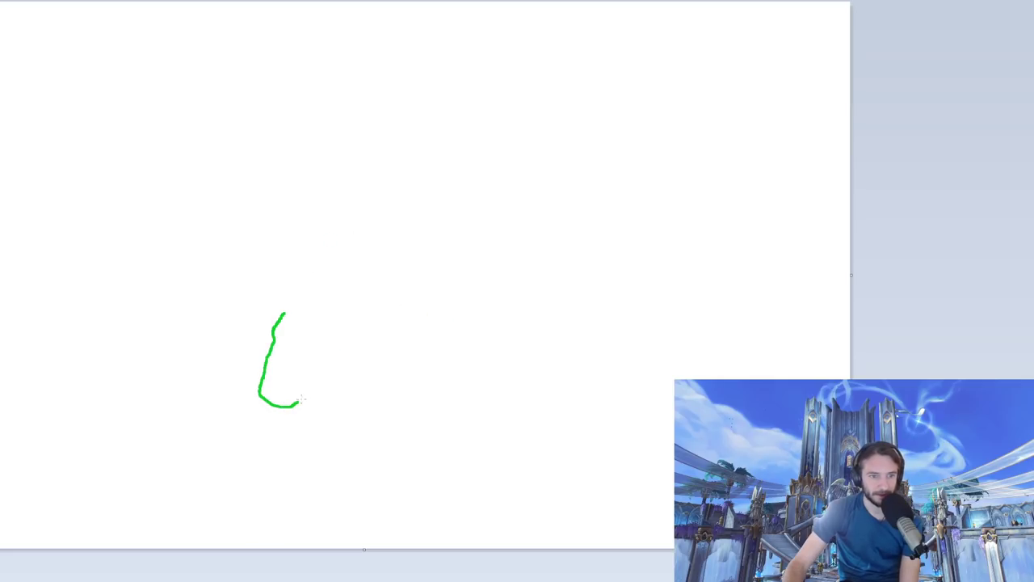
pyautogui.moveTo(288, 401); pyautogui.dragTo(477, 414)
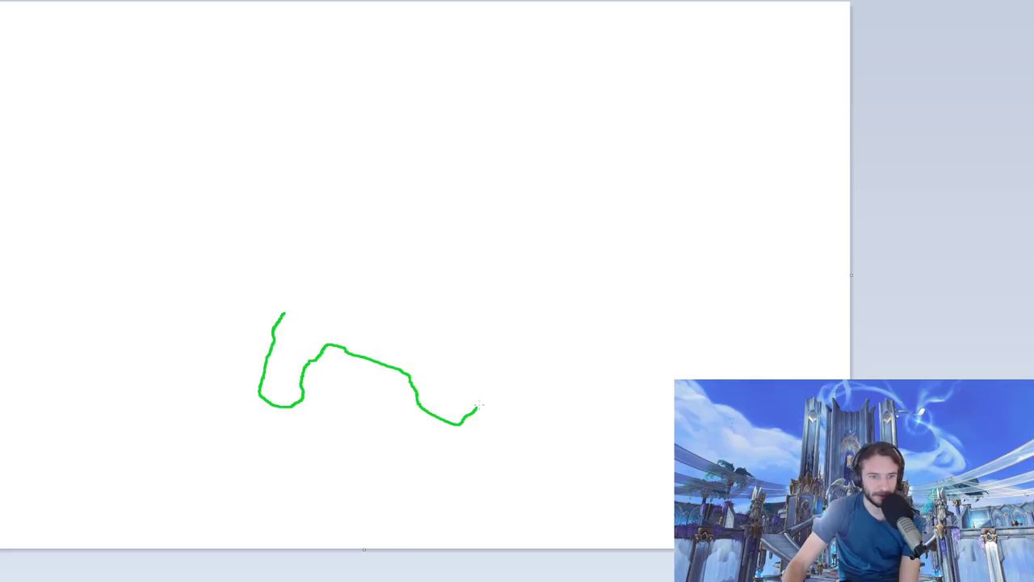
pyautogui.moveTo(477, 412); pyautogui.dragTo(509, 255)
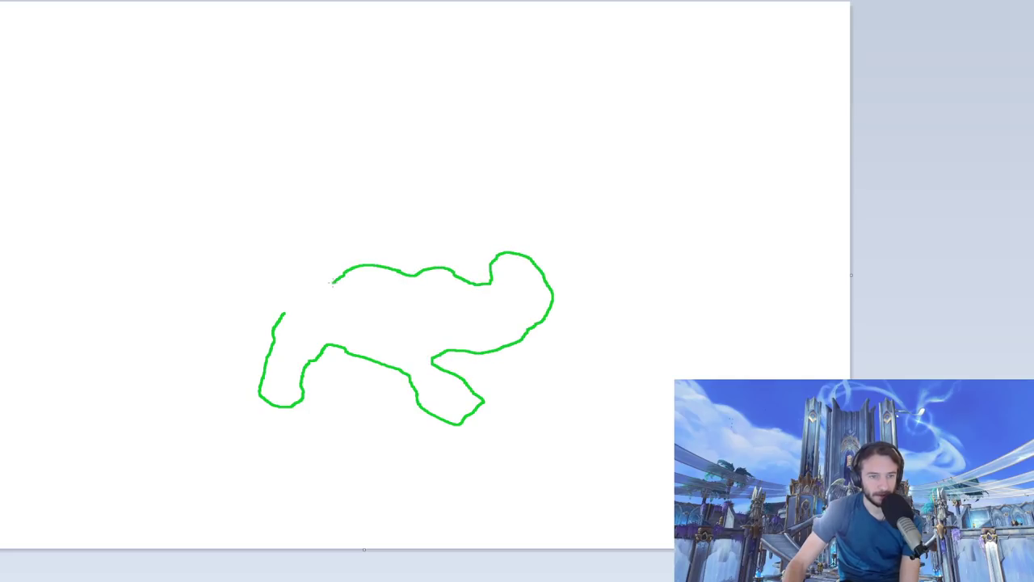
pyautogui.moveTo(331, 282); pyautogui.dragTo(181, 212)
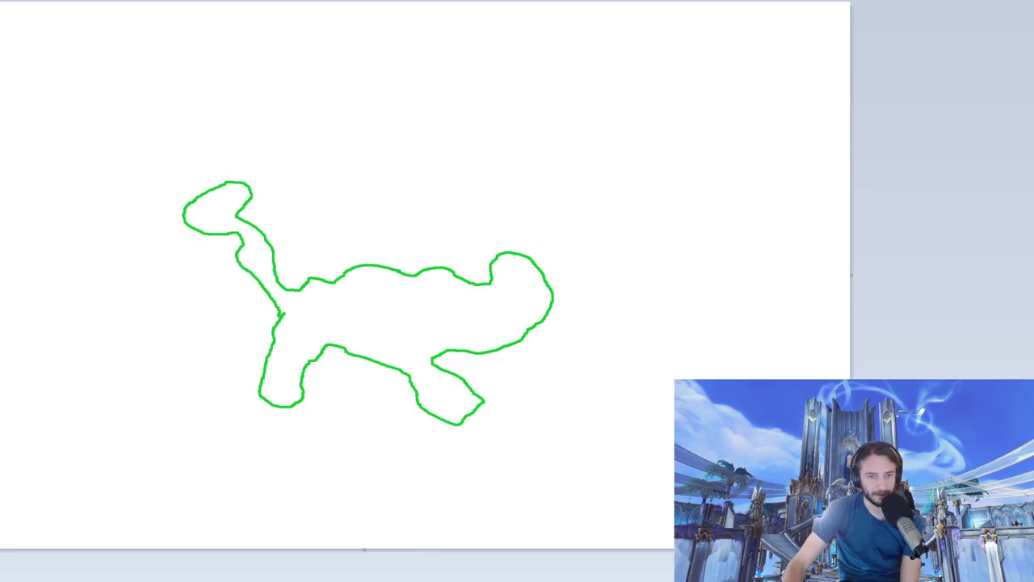
pyautogui.moveTo(449, 314); pyautogui.dragTo(514, 302)
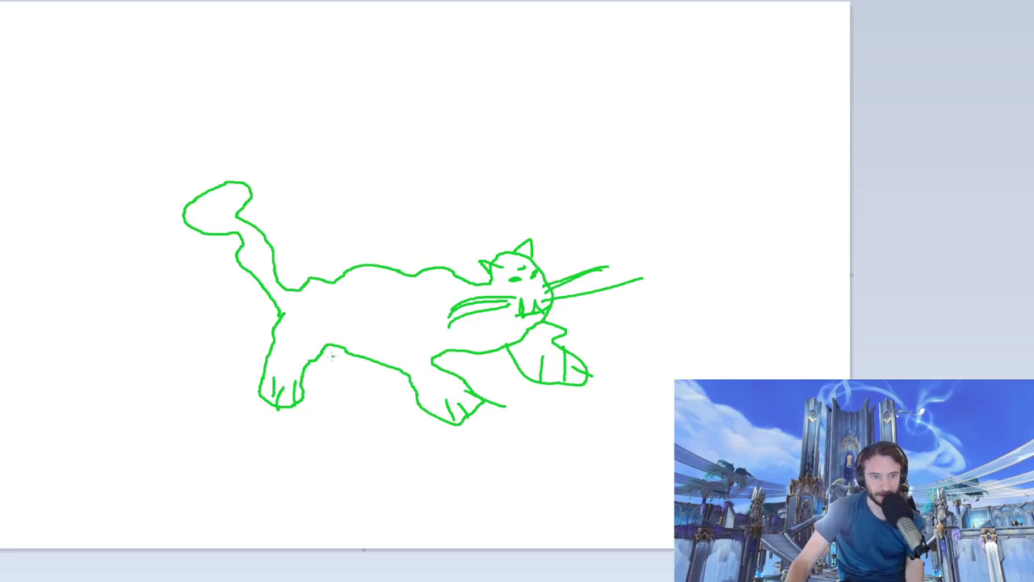
# Step: Add slimy green drip lines over the cat and a tiny black rider on its back
pyautogui.moveTo(326, 354); pyautogui.dragTo(375, 385)
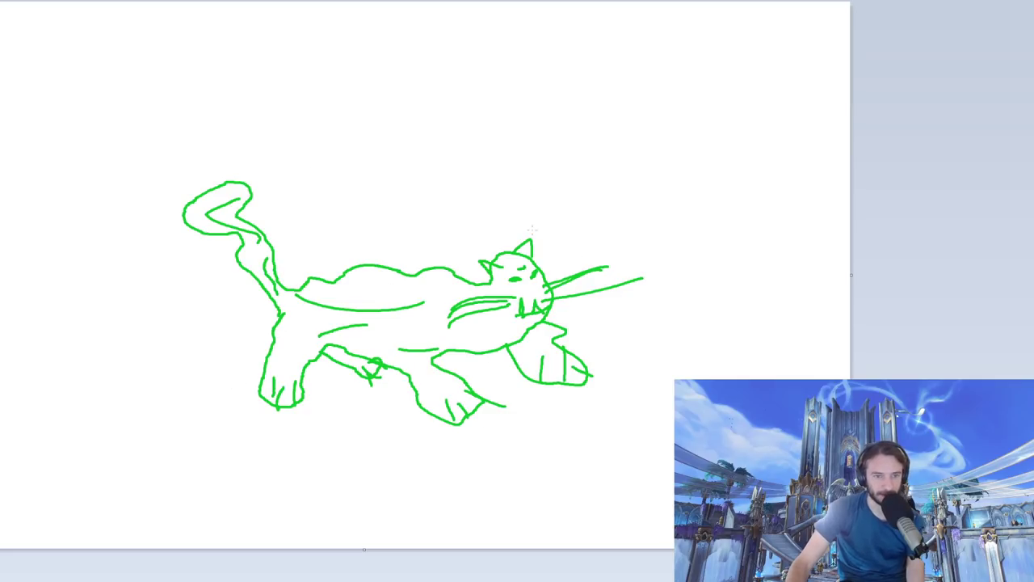
pyautogui.moveTo(207, 281)
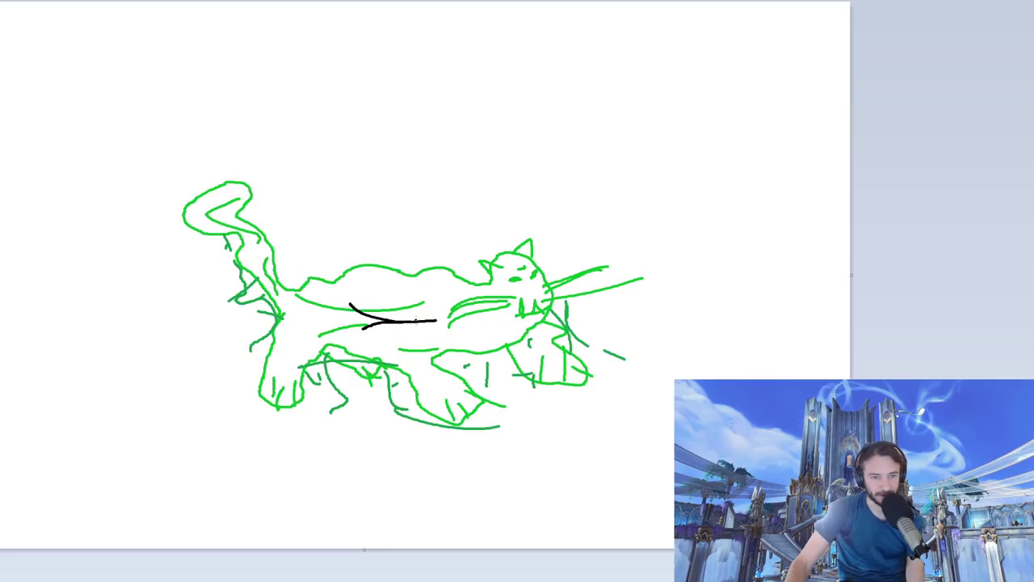
pyautogui.moveTo(420, 324); pyautogui.dragTo(445, 311)
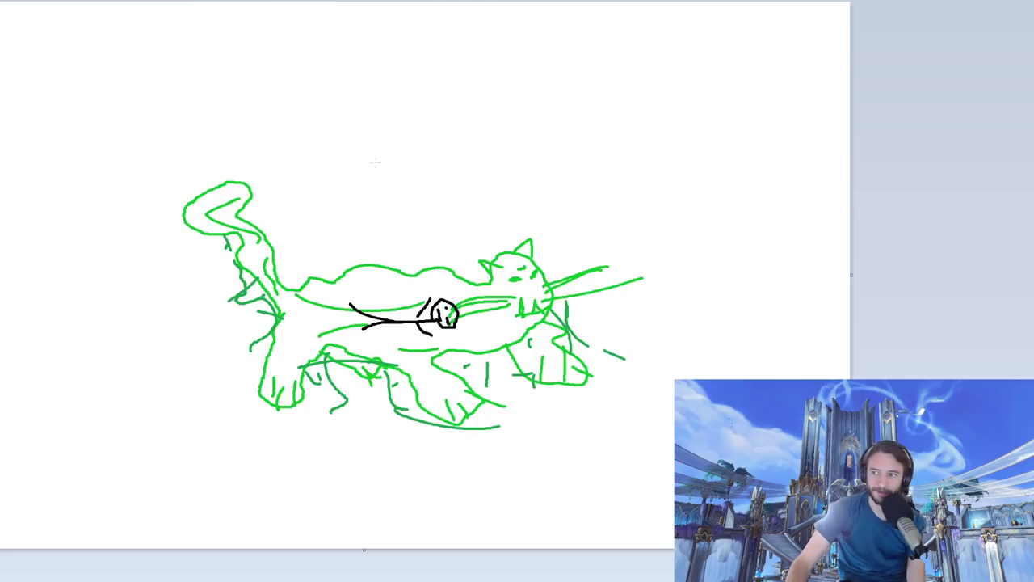
pyautogui.moveTo(115, 362)
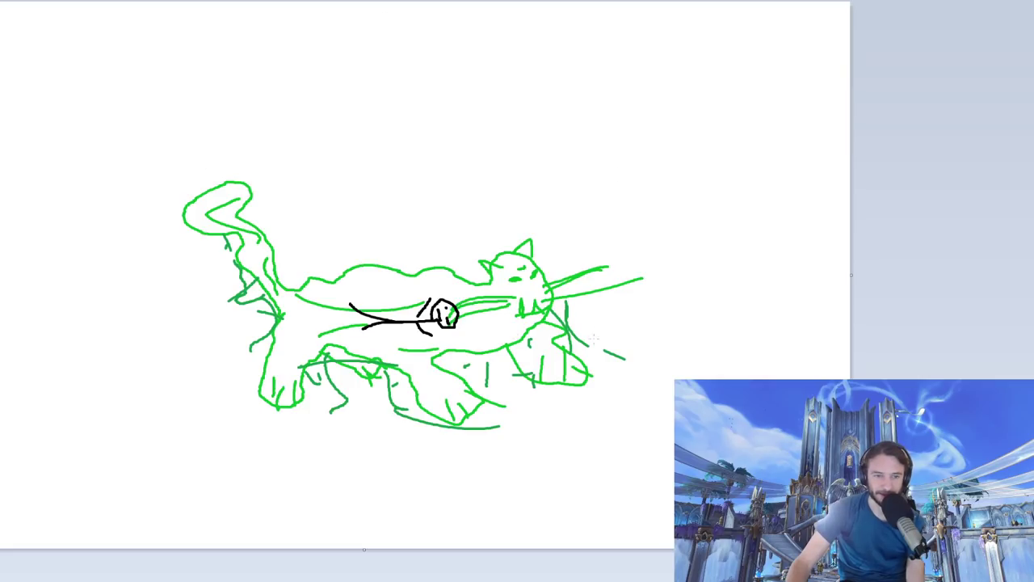
pyautogui.moveTo(301, 229)
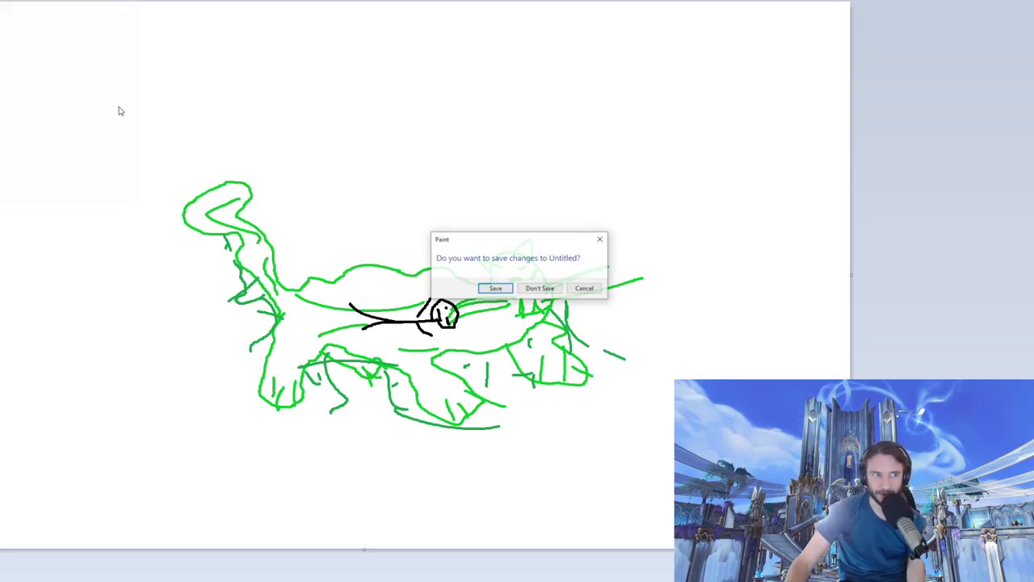
# Step: Discard the slime cat drawing and revisit the Gooey Slimesaber and Soaring Spelltome renders on Wowhead
pyautogui.click(540, 288)
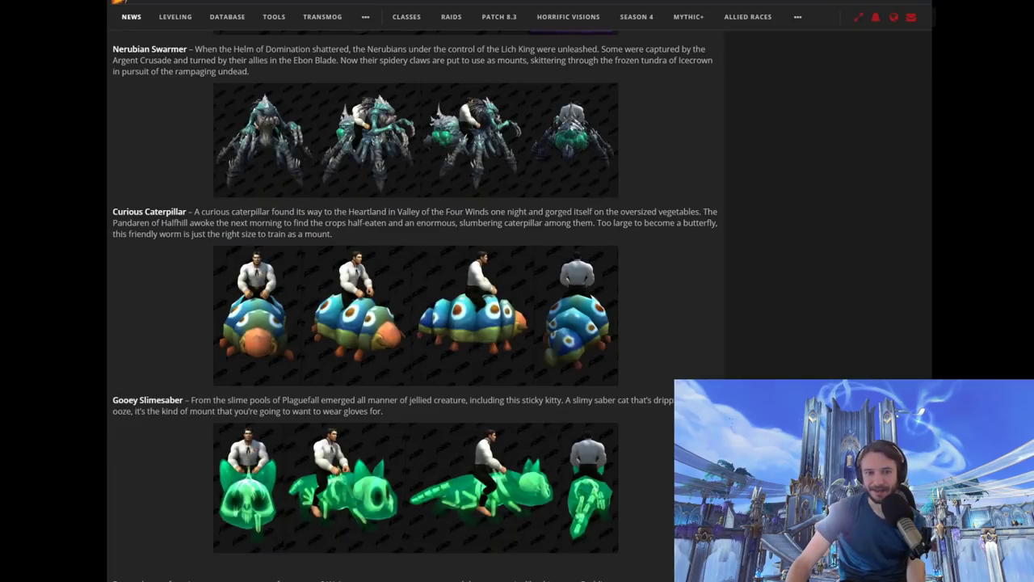
pyautogui.scroll(-3)
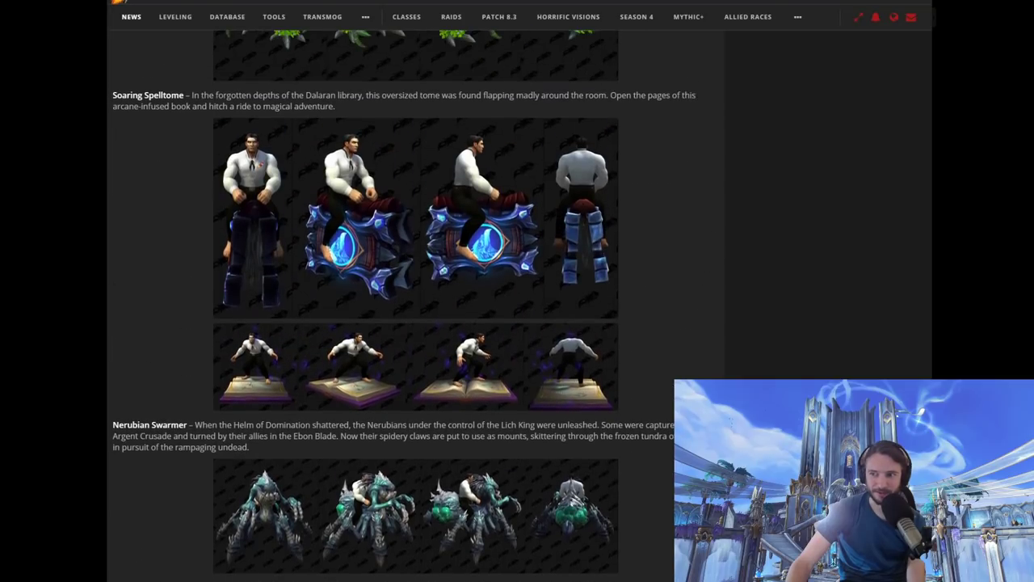
pyautogui.scroll(3)
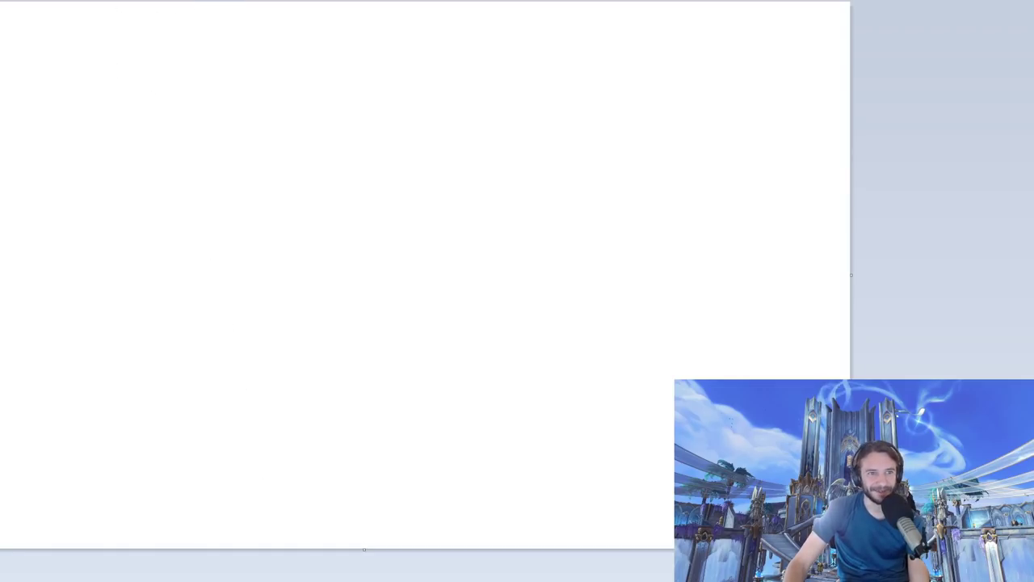
# Step: Draw a red box labelled Sub and a red dome with an antenna on top
pyautogui.moveTo(162, 89); pyautogui.dragTo(498, 194)
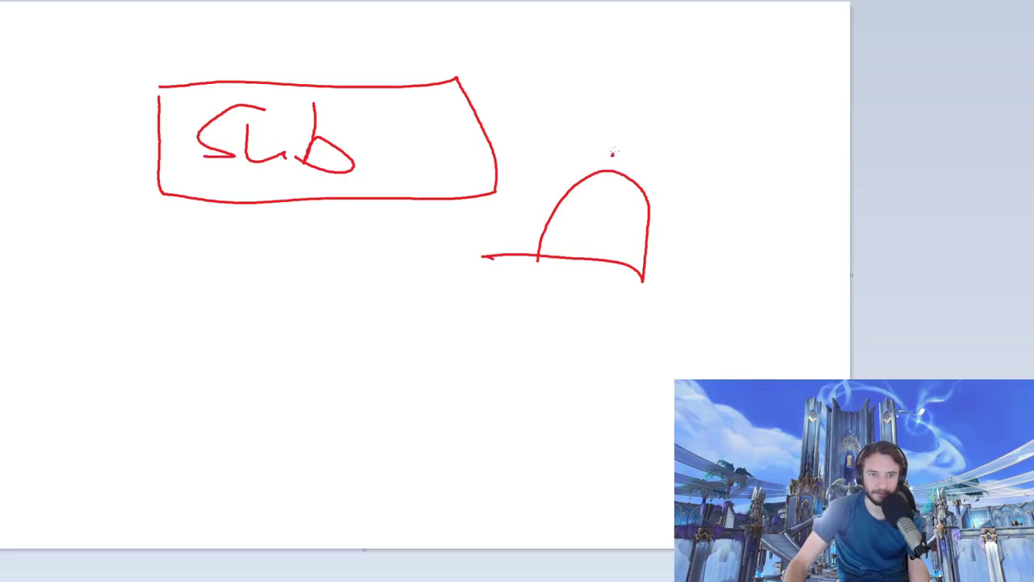
pyautogui.moveTo(618, 164); pyautogui.dragTo(627, 116)
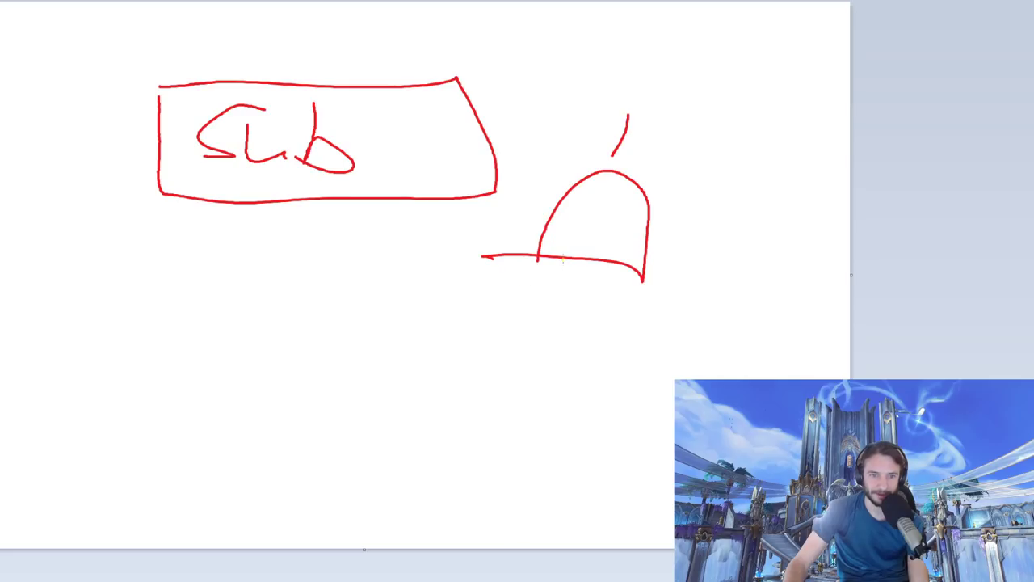